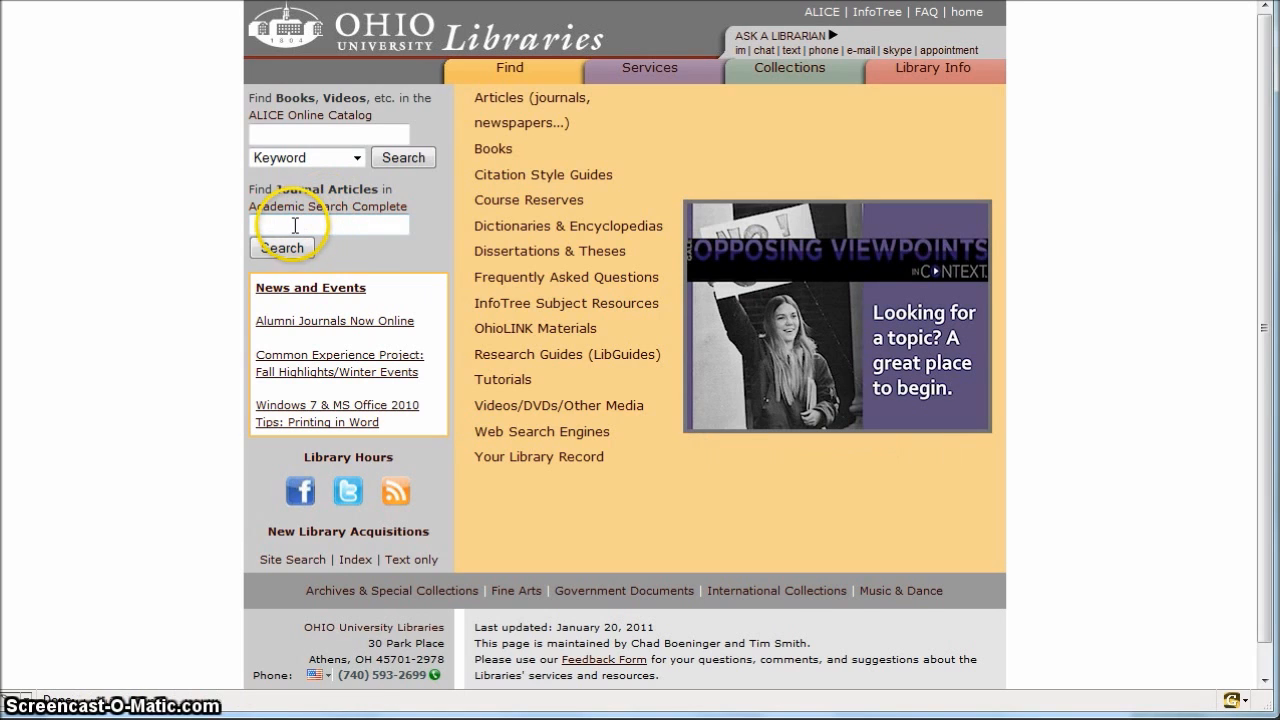
mouse_move(358, 220)
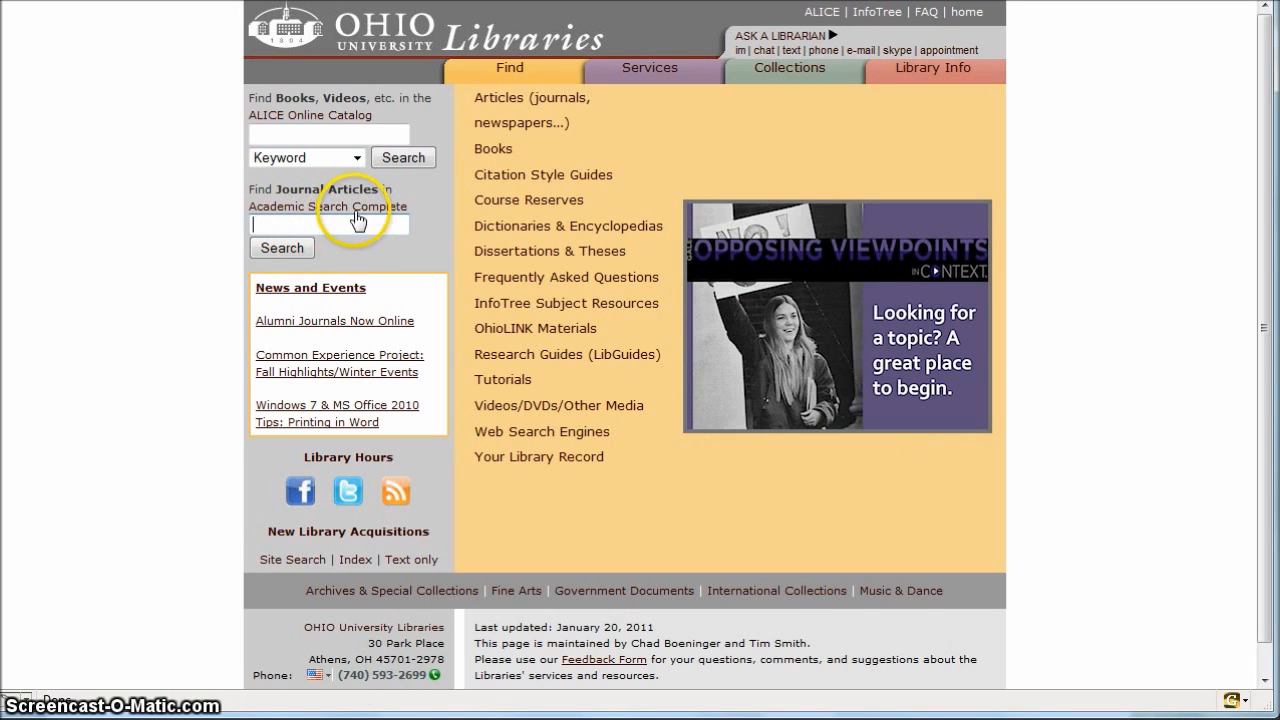
mouse_move(327, 206)
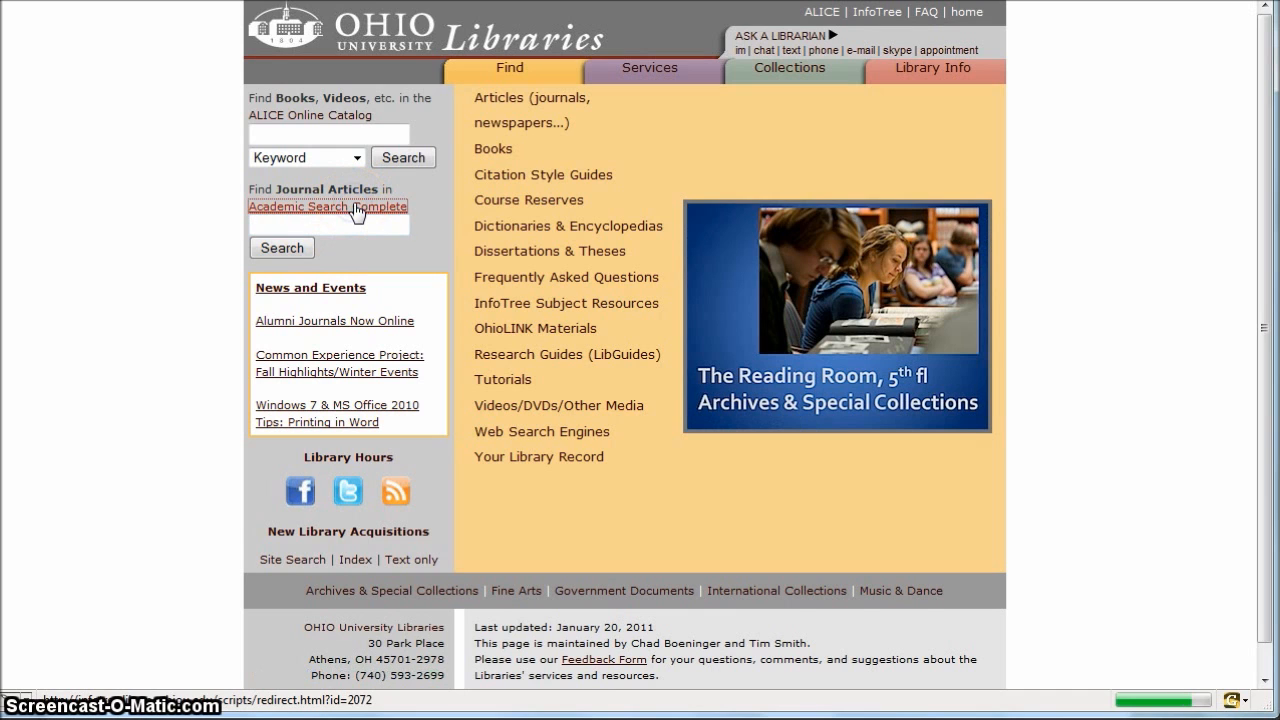
Step: Open the Academic Search Complete database and look over its search options and limiters
left_click(328, 206)
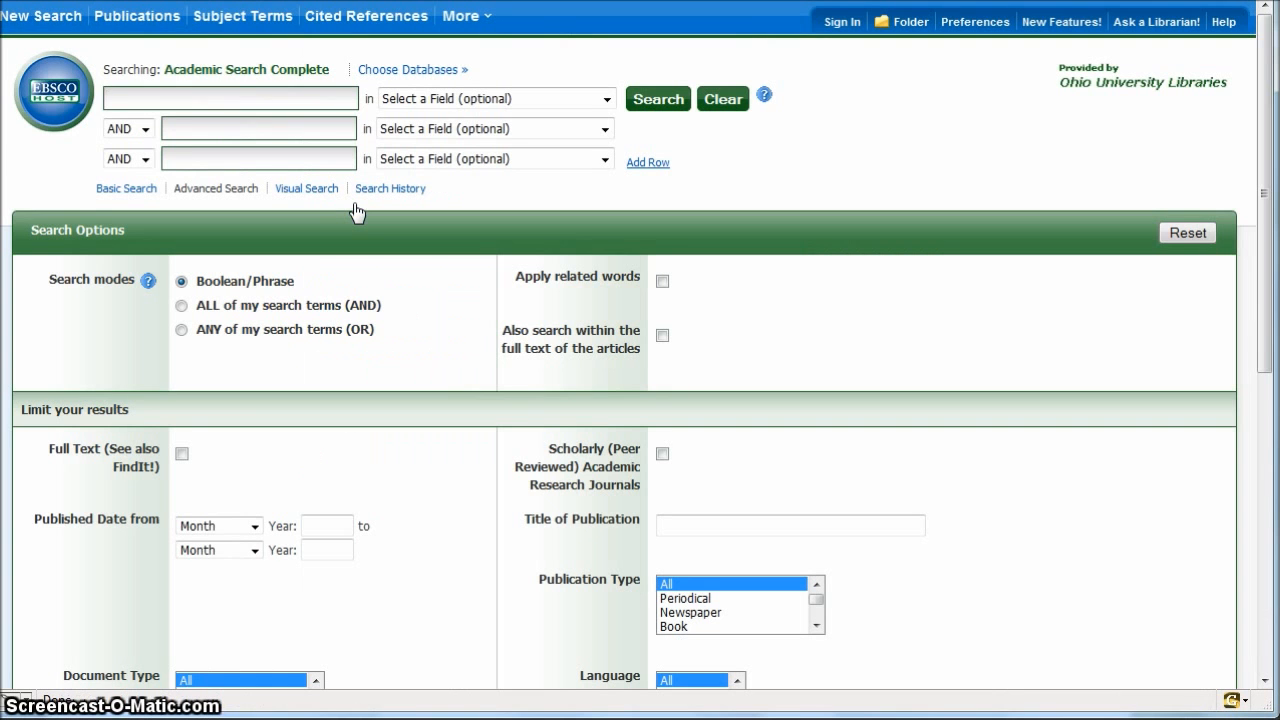
mouse_move(415, 240)
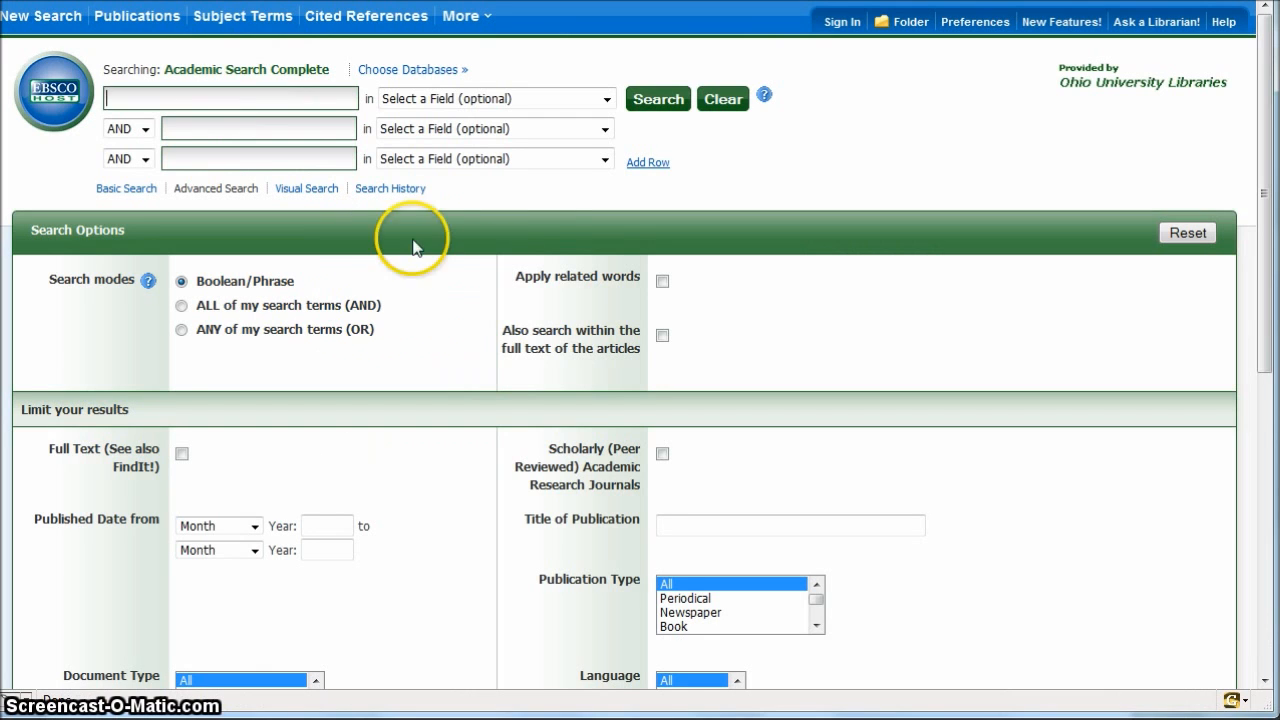
scroll("down", 3)
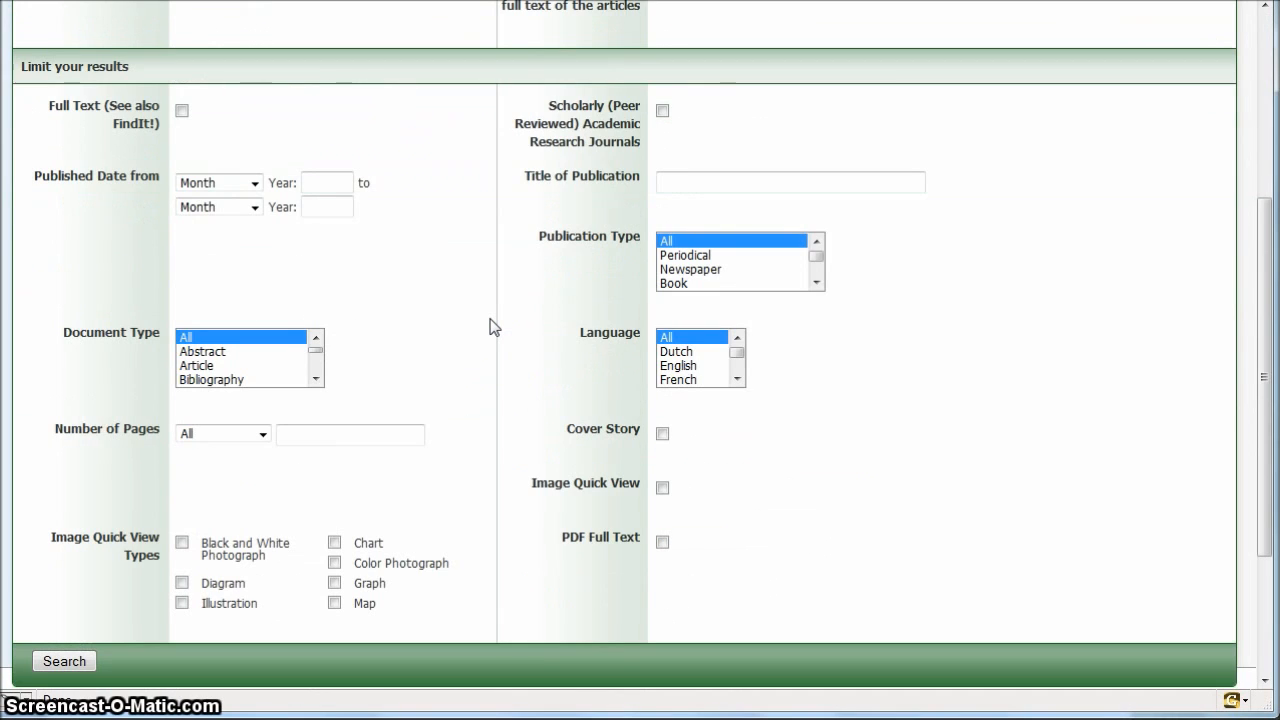
scroll("up", 3)
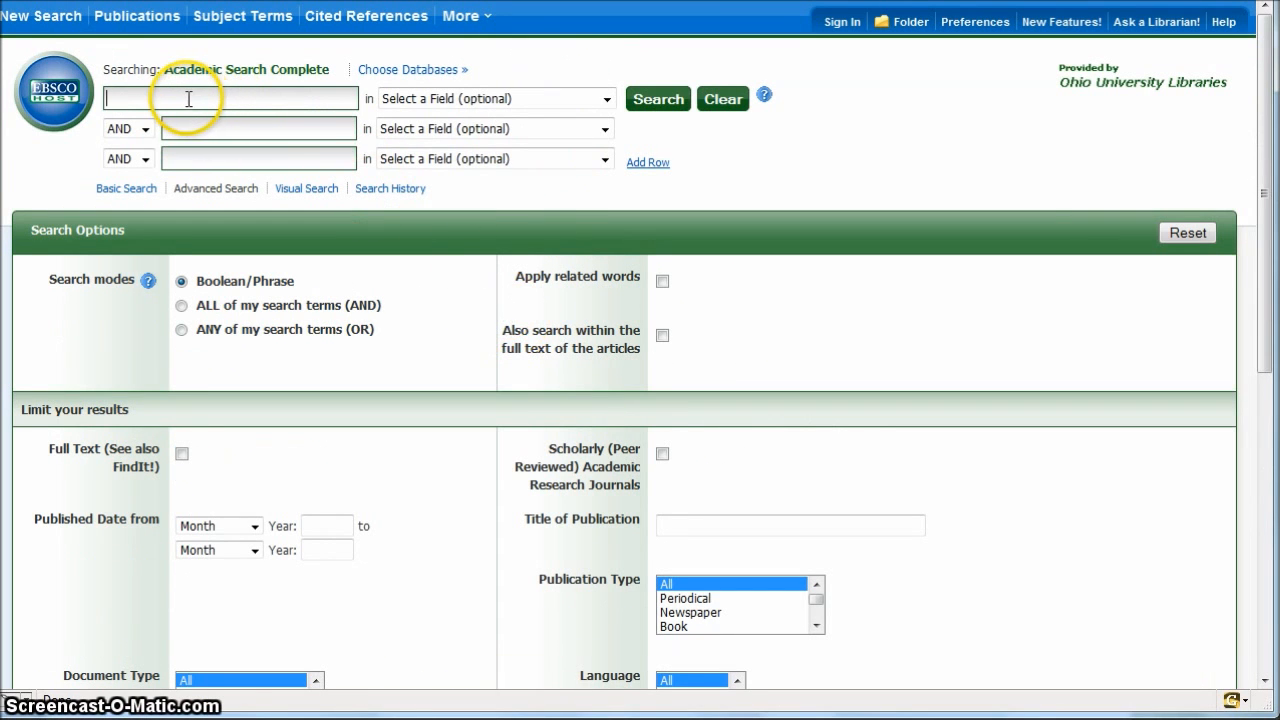
Step: Enter 'video games' in the first search box and search, returning 13,268 results
left_click(230, 98)
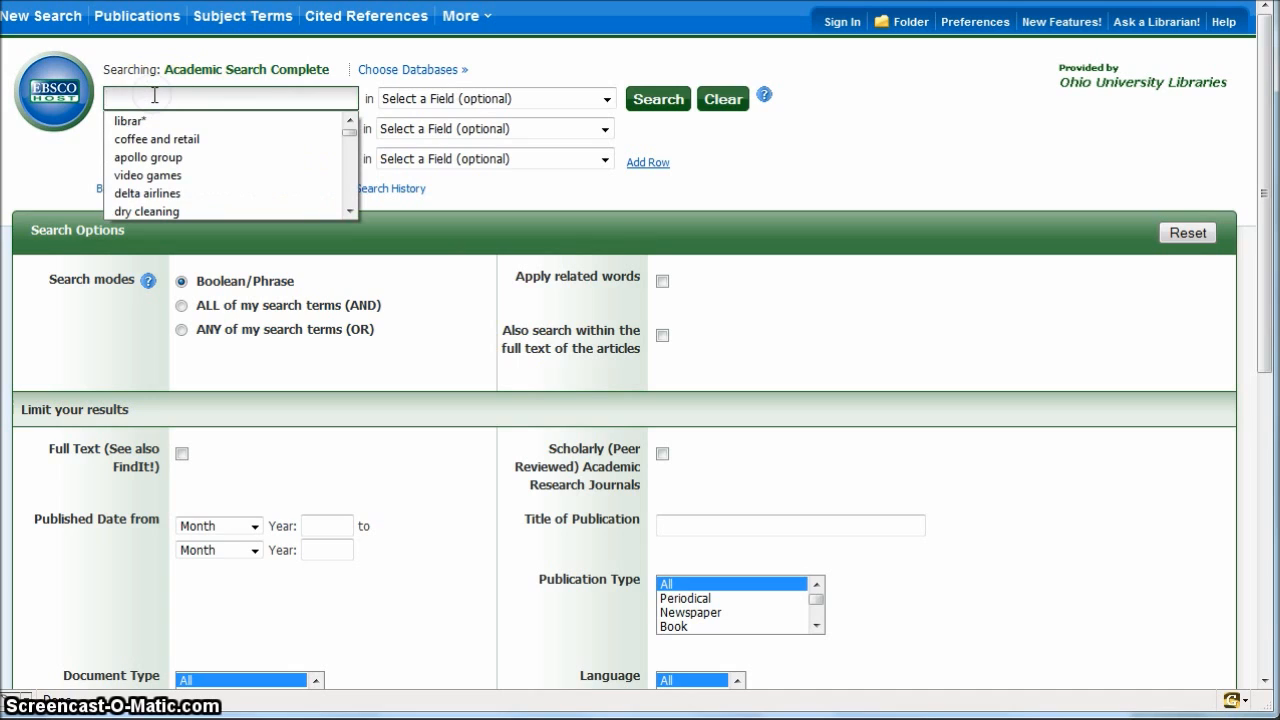
type("video")
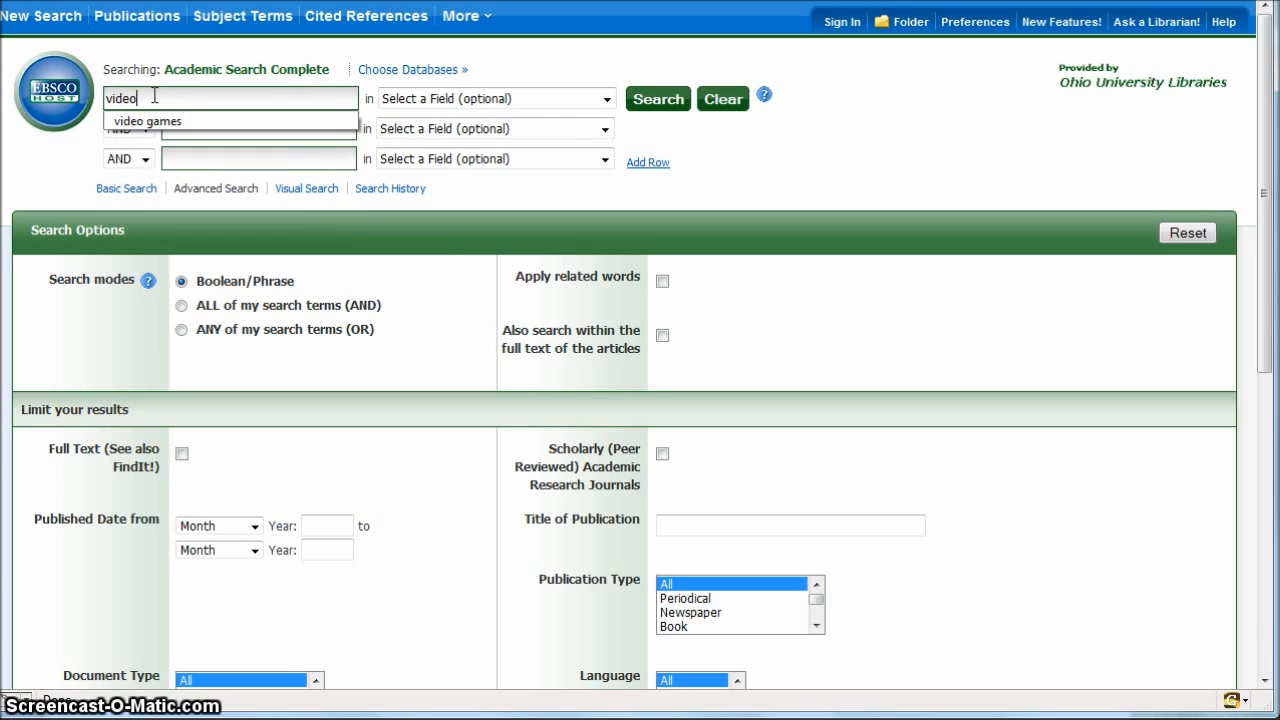
mouse_move(165, 121)
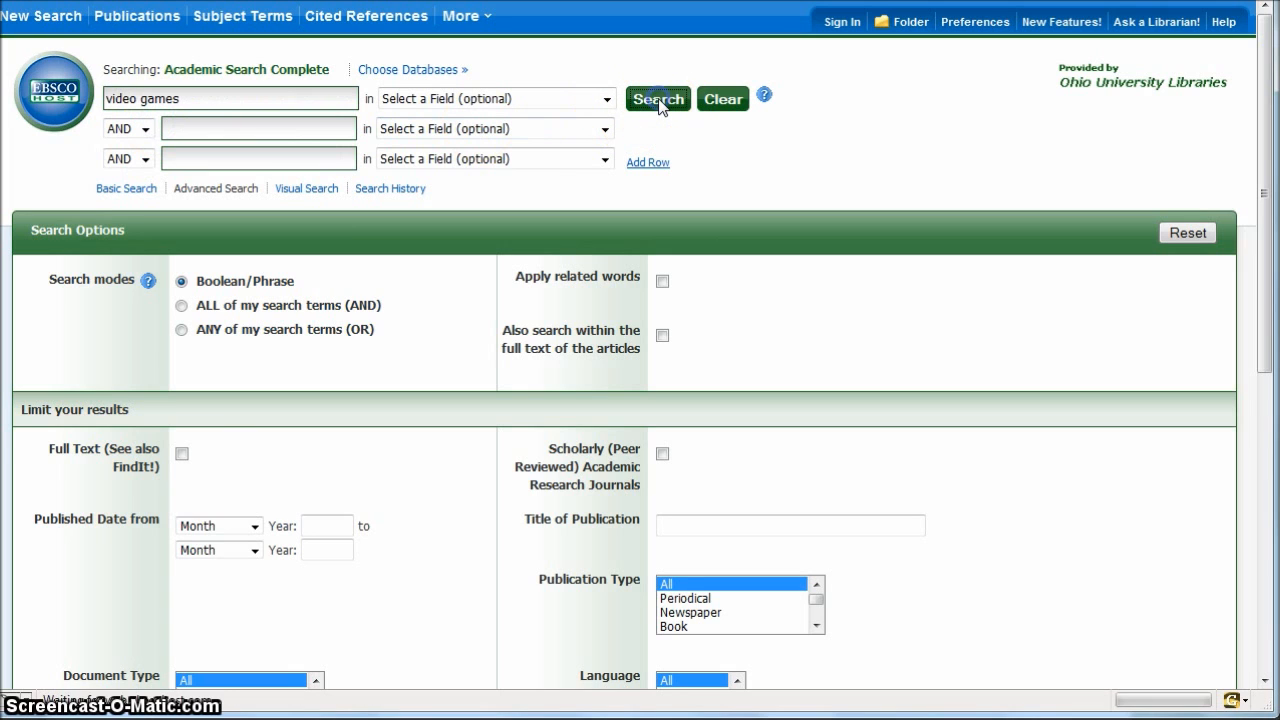
left_click(657, 98)
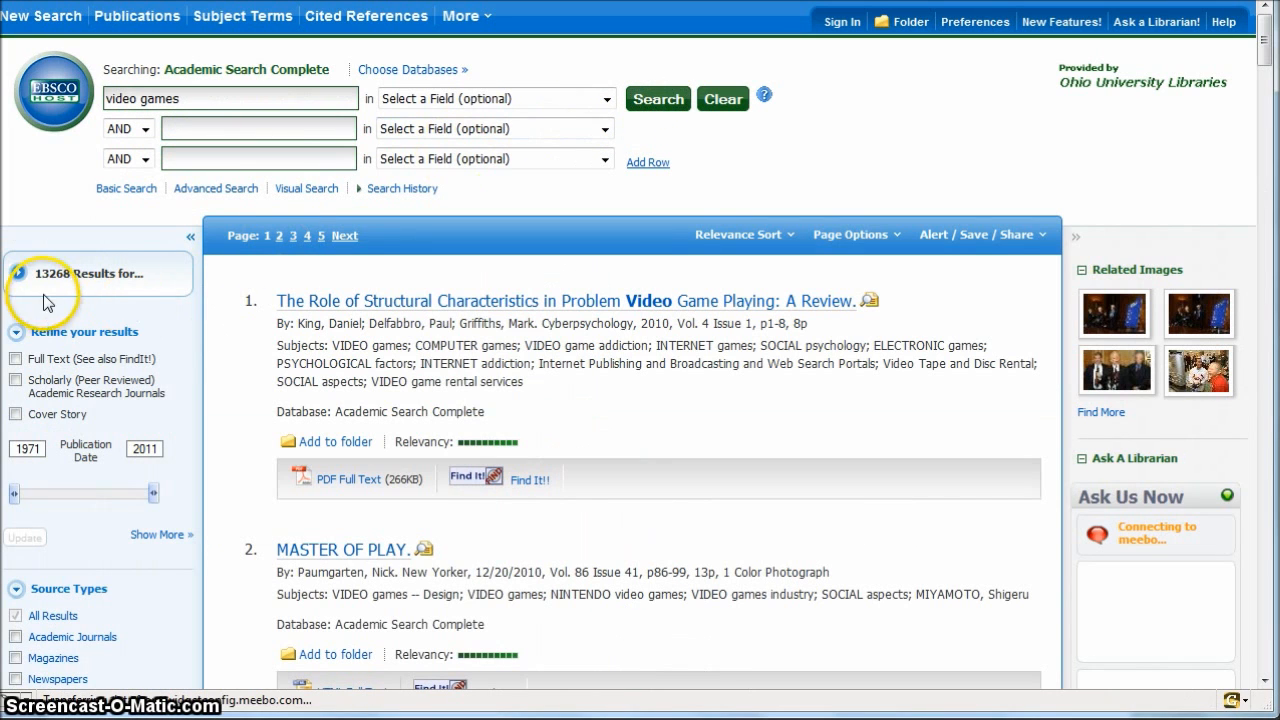
mouse_move(50, 298)
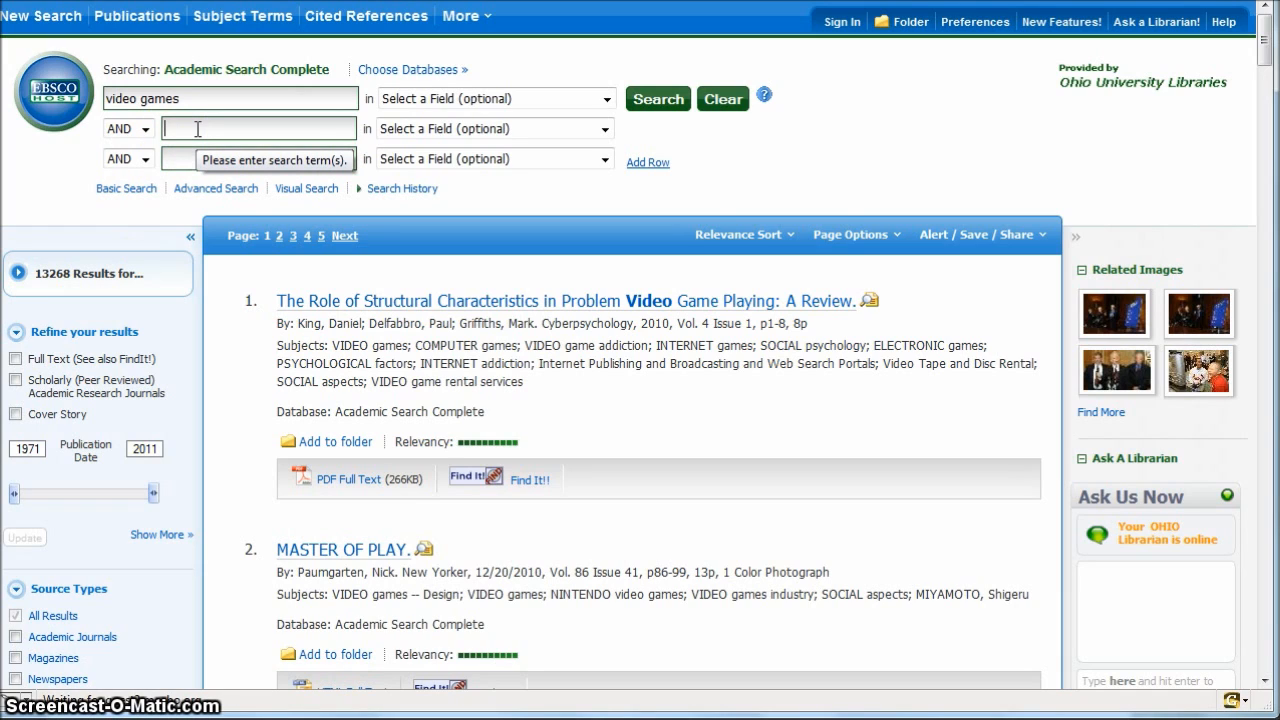
Step: Add 'women' as the second search term and search, narrowing to 268 results
type("wo")
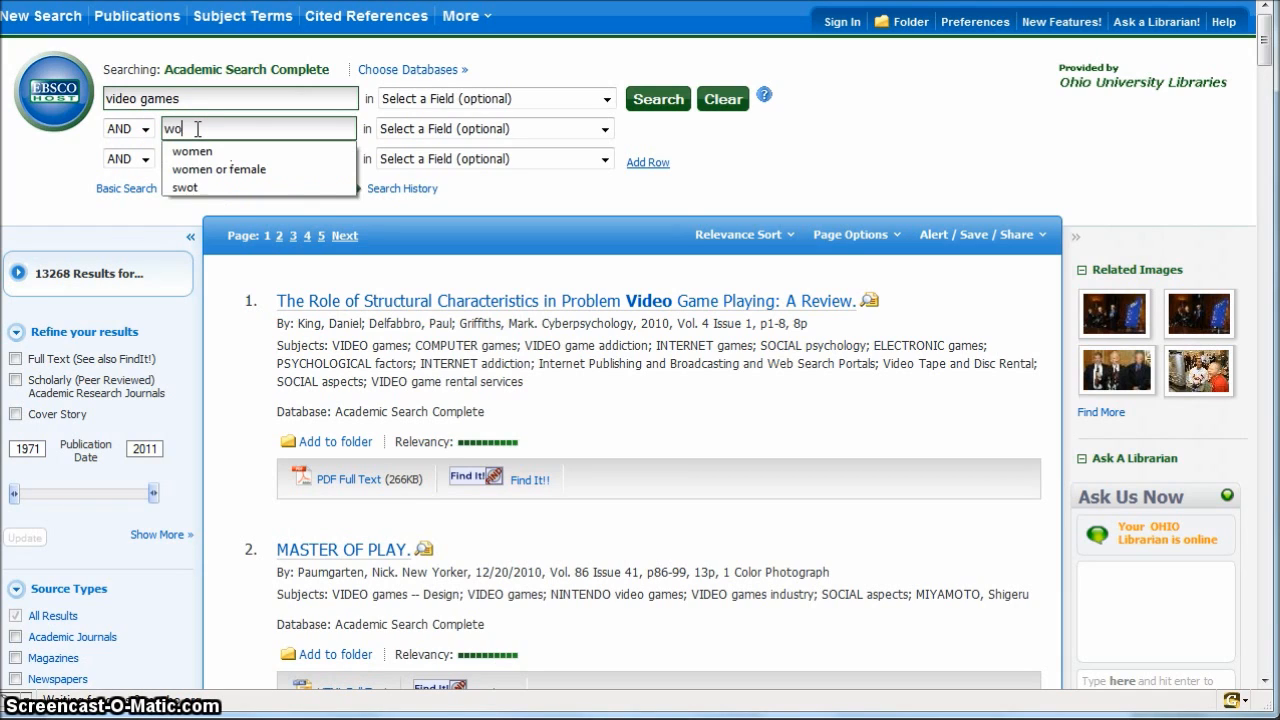
left_click(191, 151)
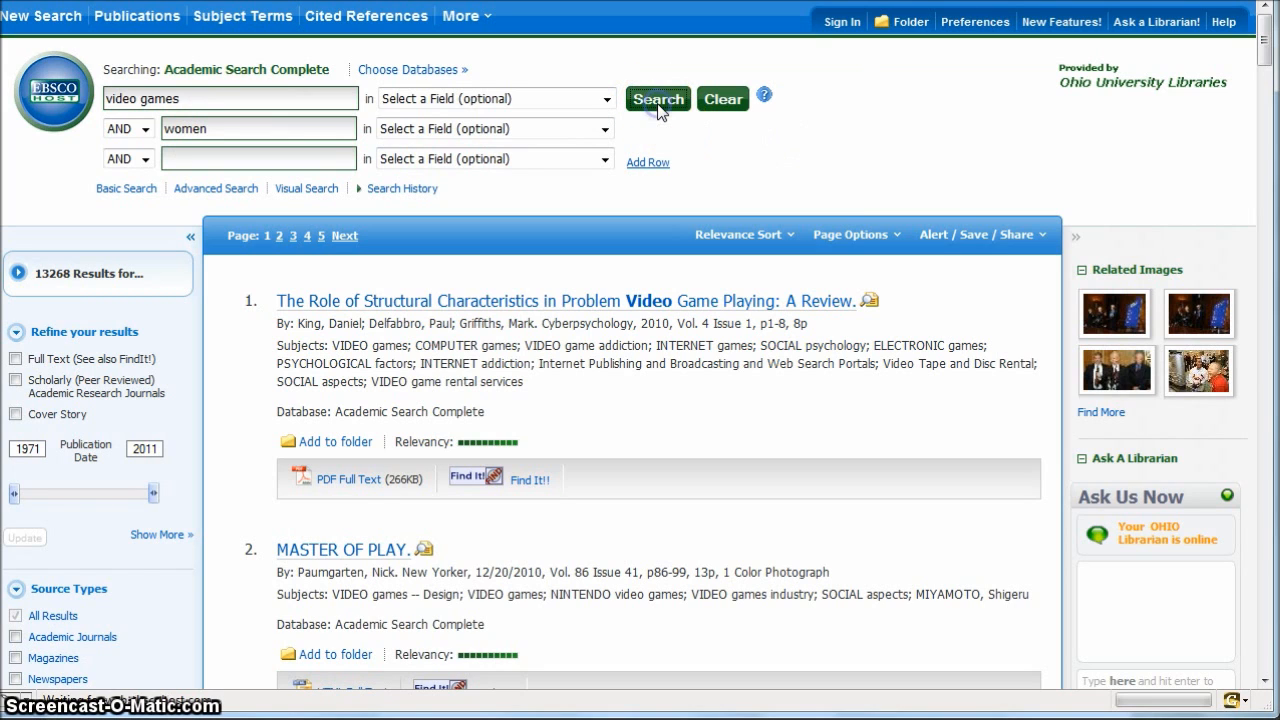
left_click(657, 98)
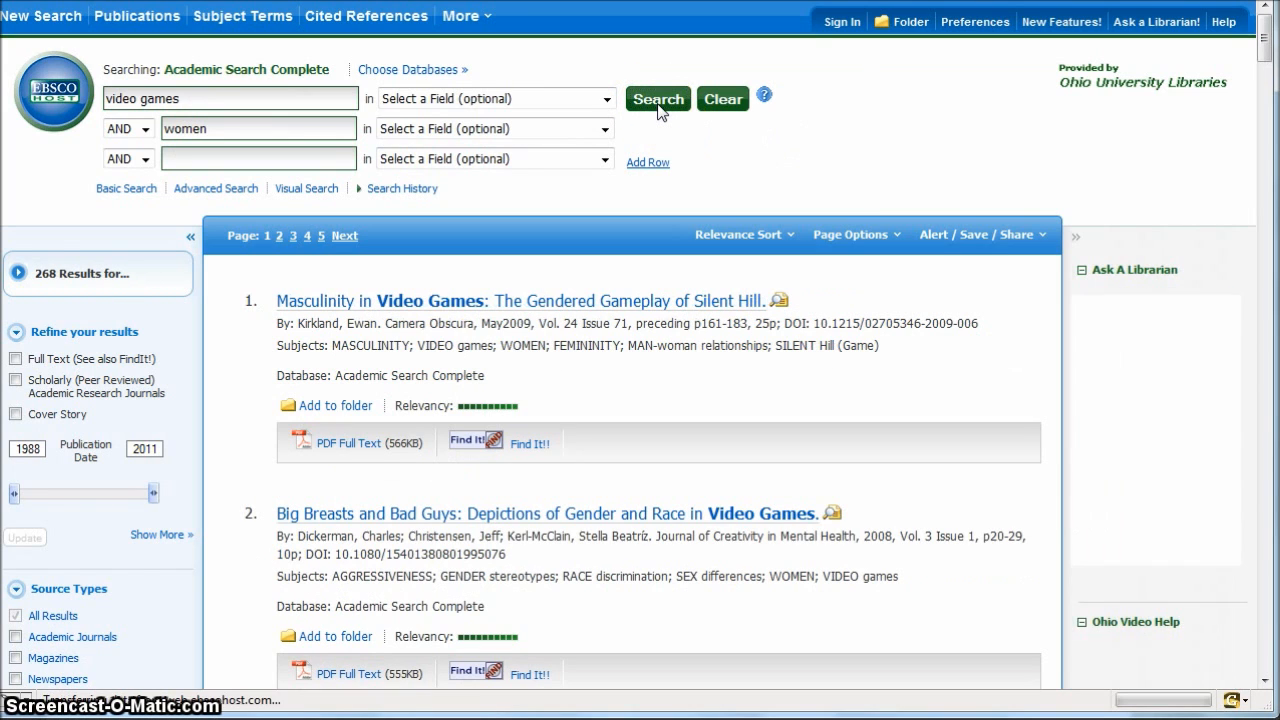
left_click(1135, 269)
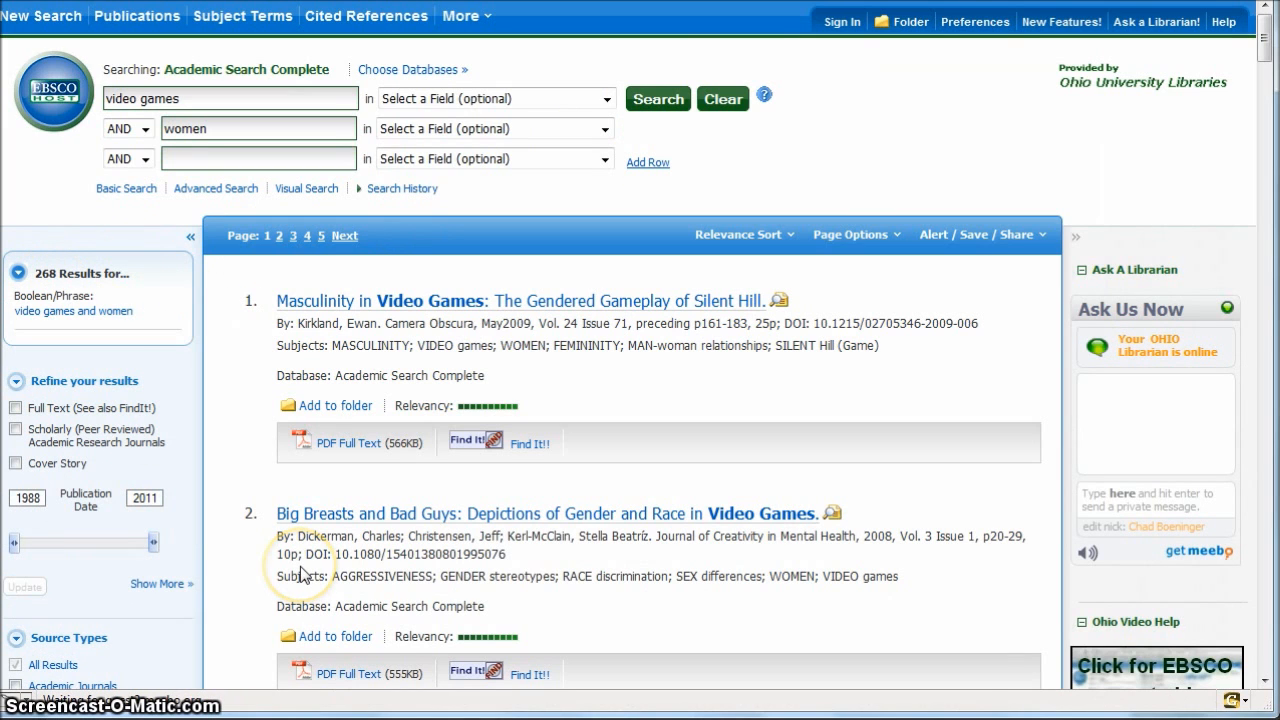
mouse_move(735, 371)
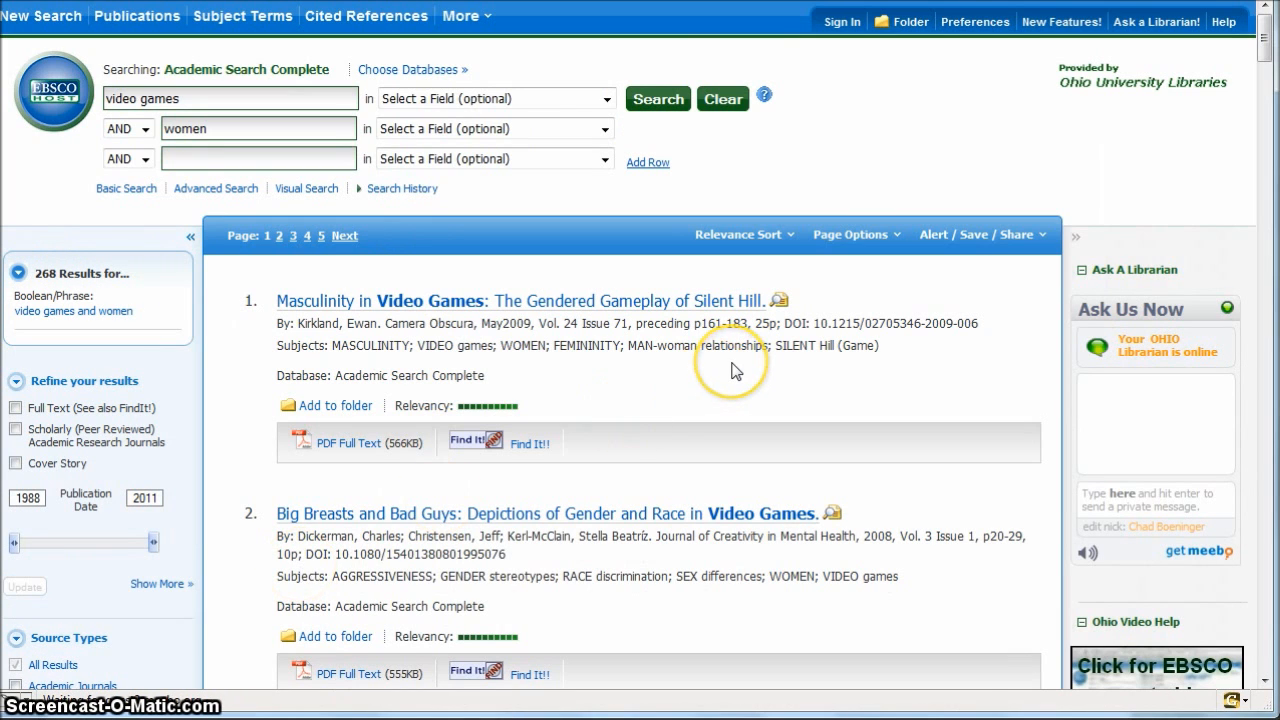
scroll("down", 3)
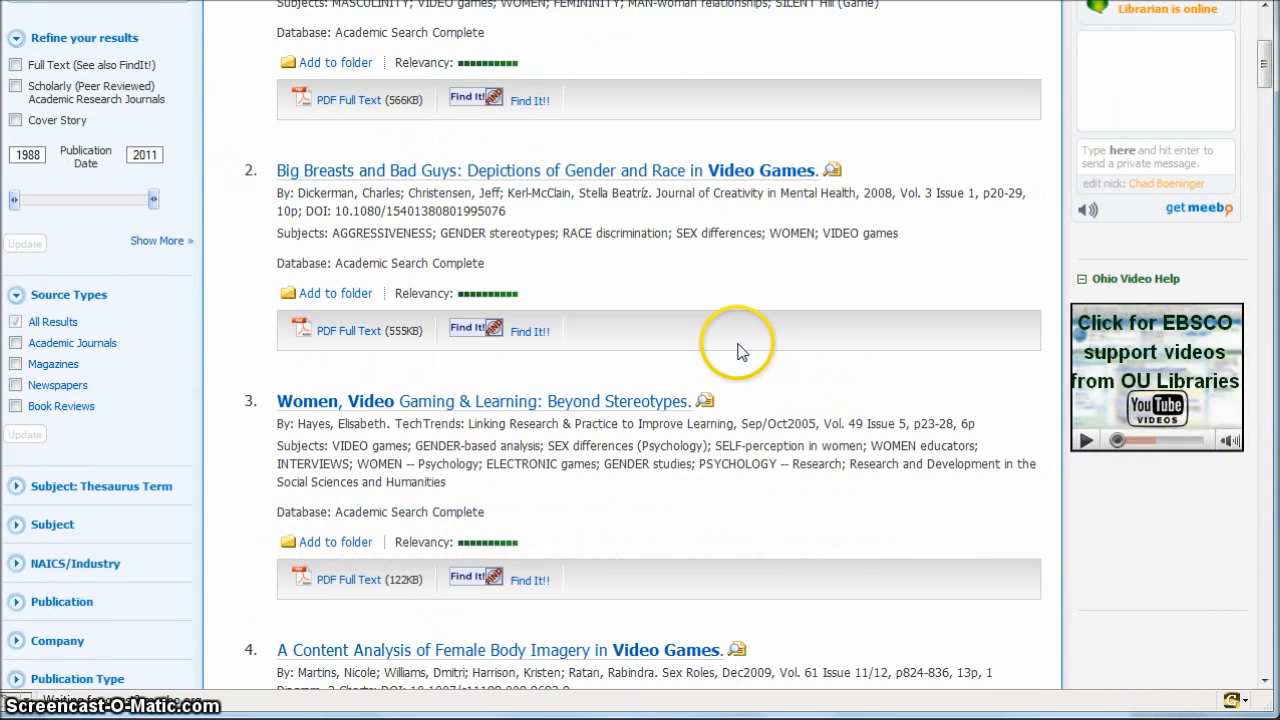
scroll("down", 3)
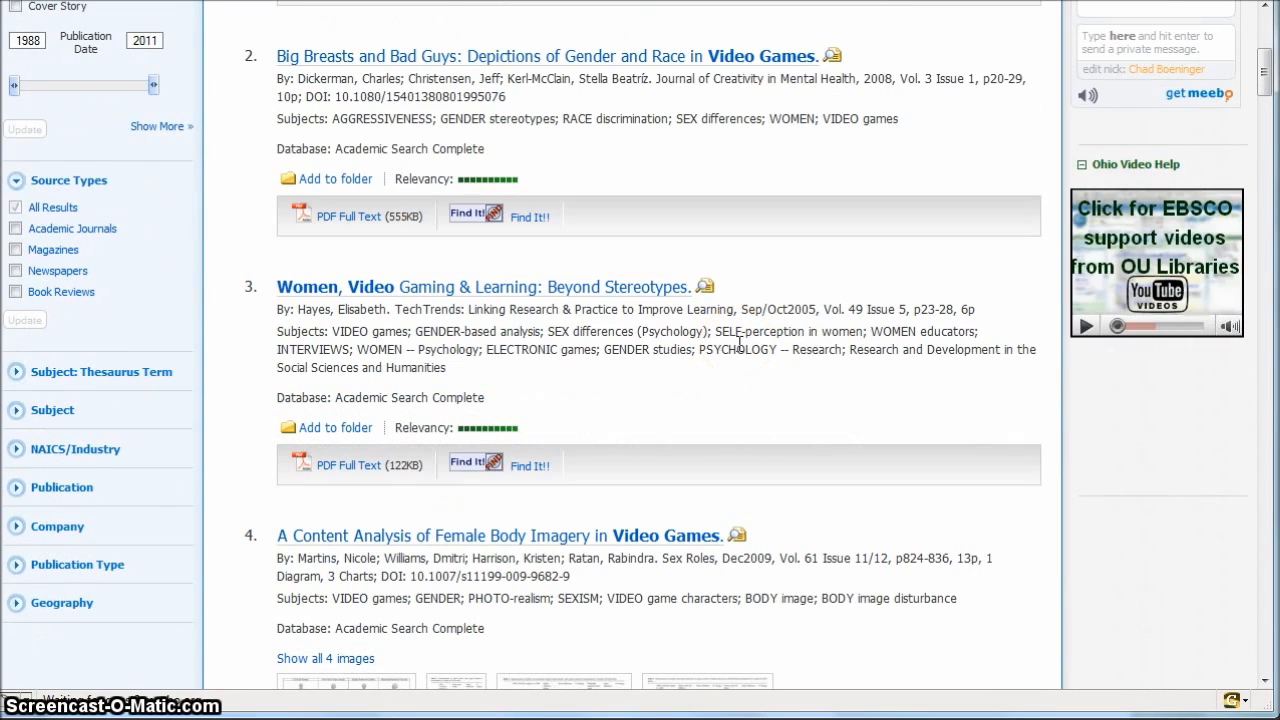
scroll("down", 3)
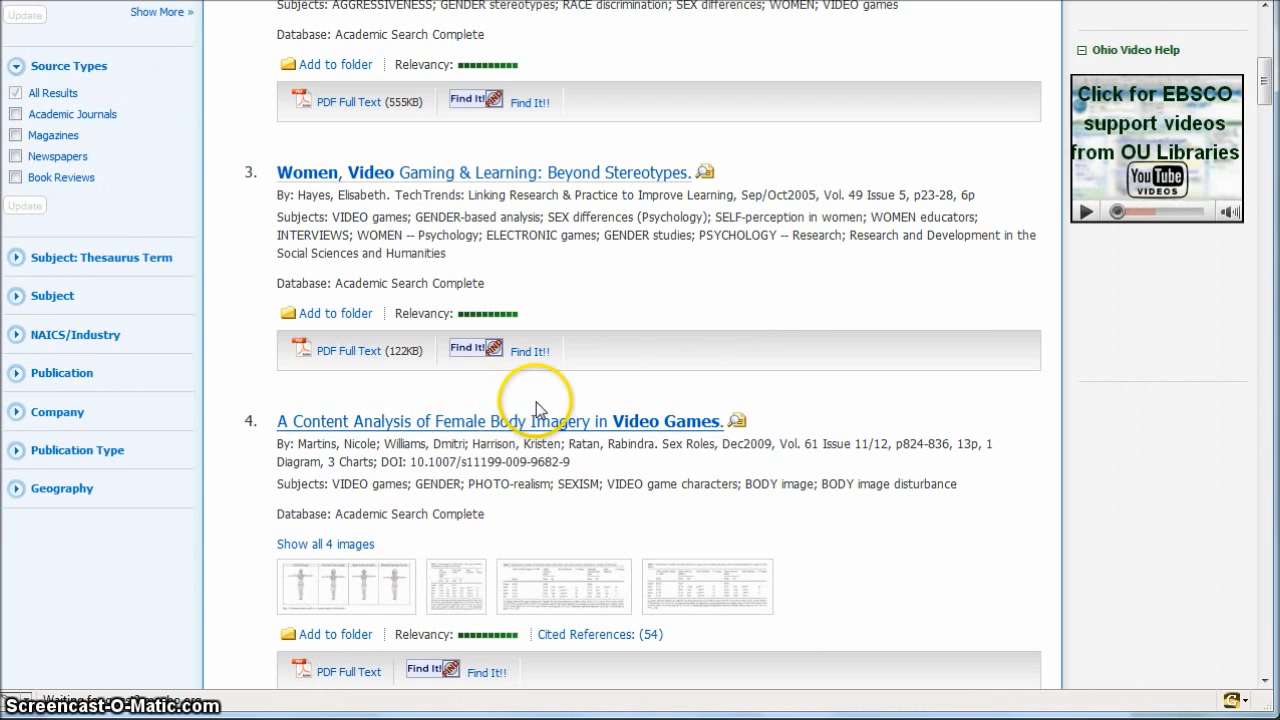
scroll("up", 3)
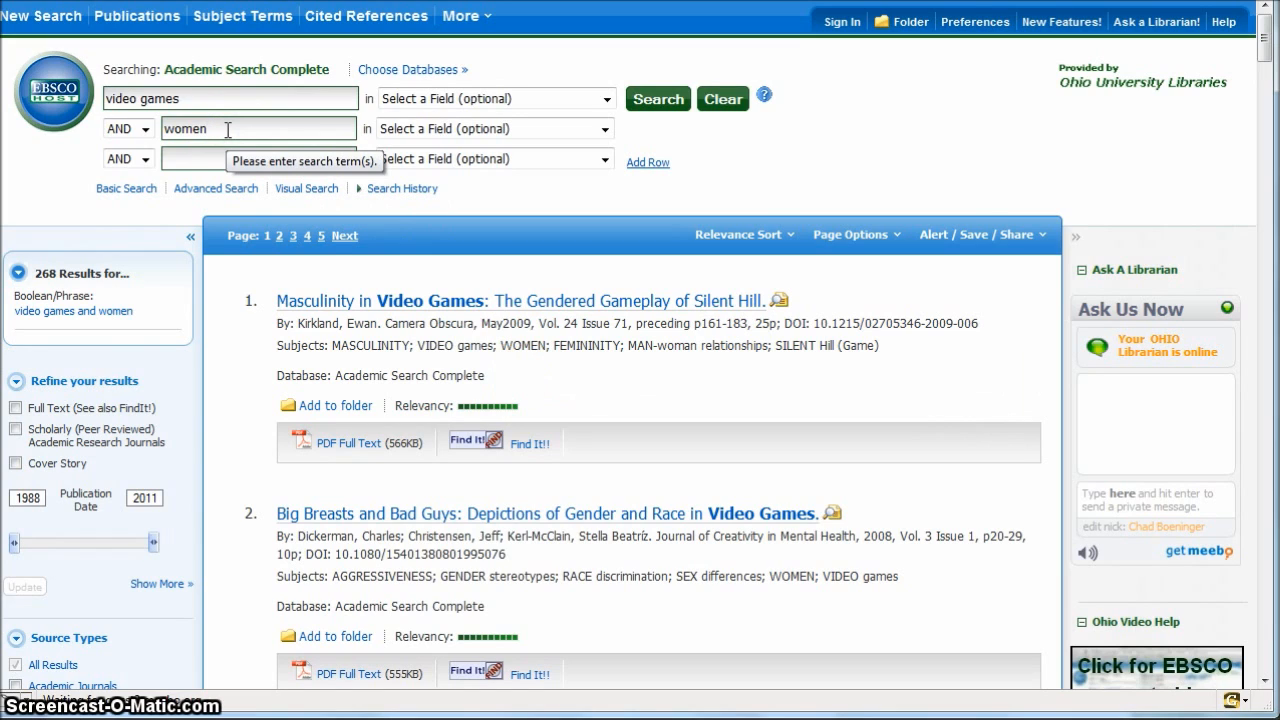
Step: Change the second term to 'women or female' and rerun, giving 364 results
type("or")
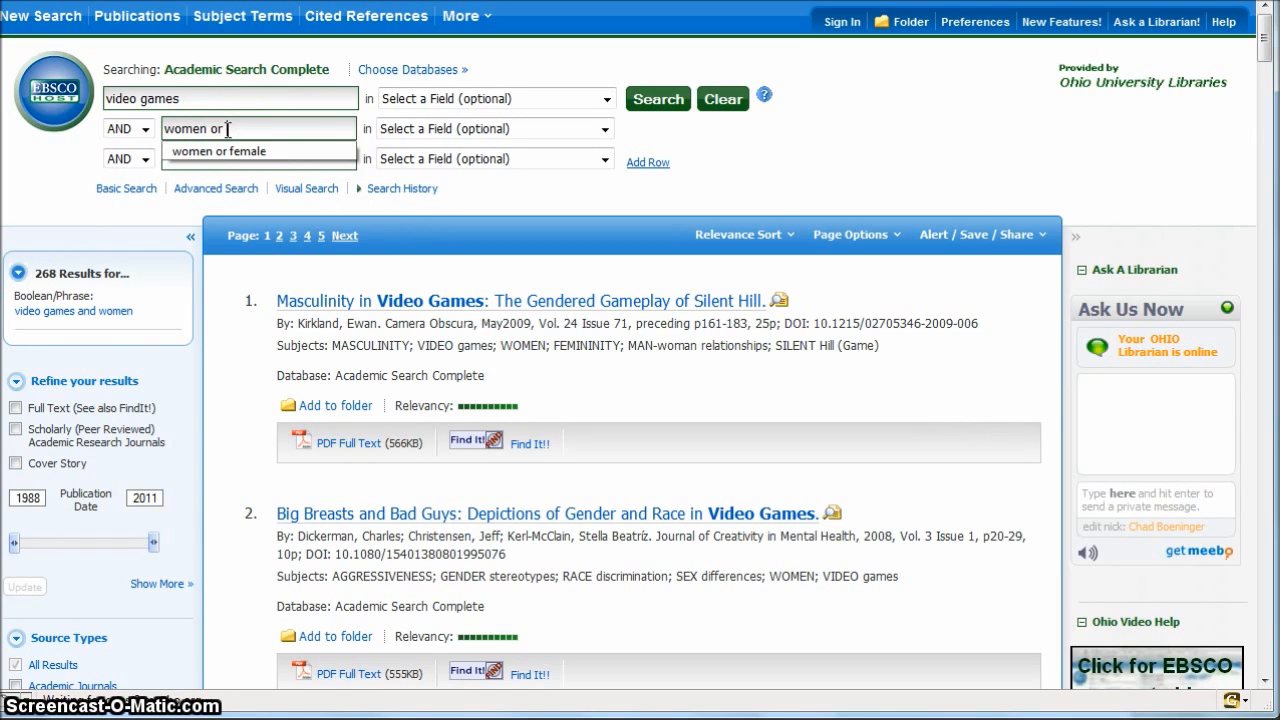
left_click(218, 151)
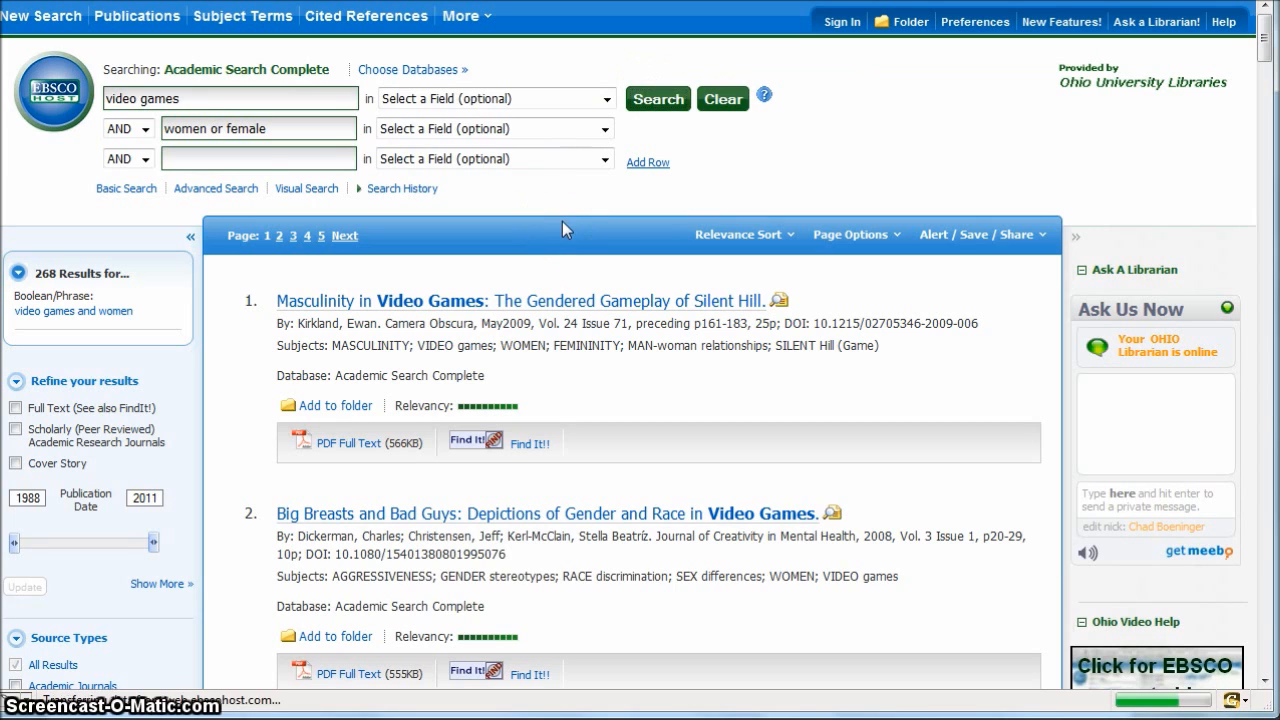
left_click(657, 98)
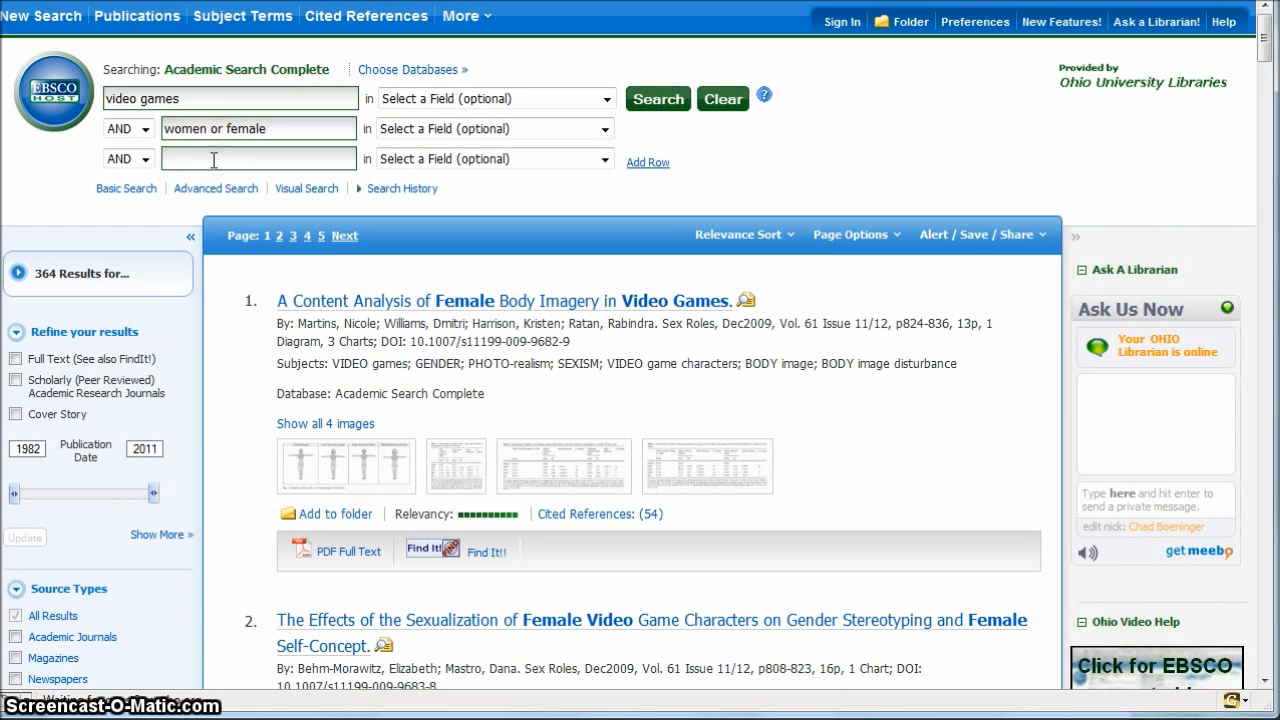
Step: Add 'portray' as the third term and search, which finds no results
type("portray")
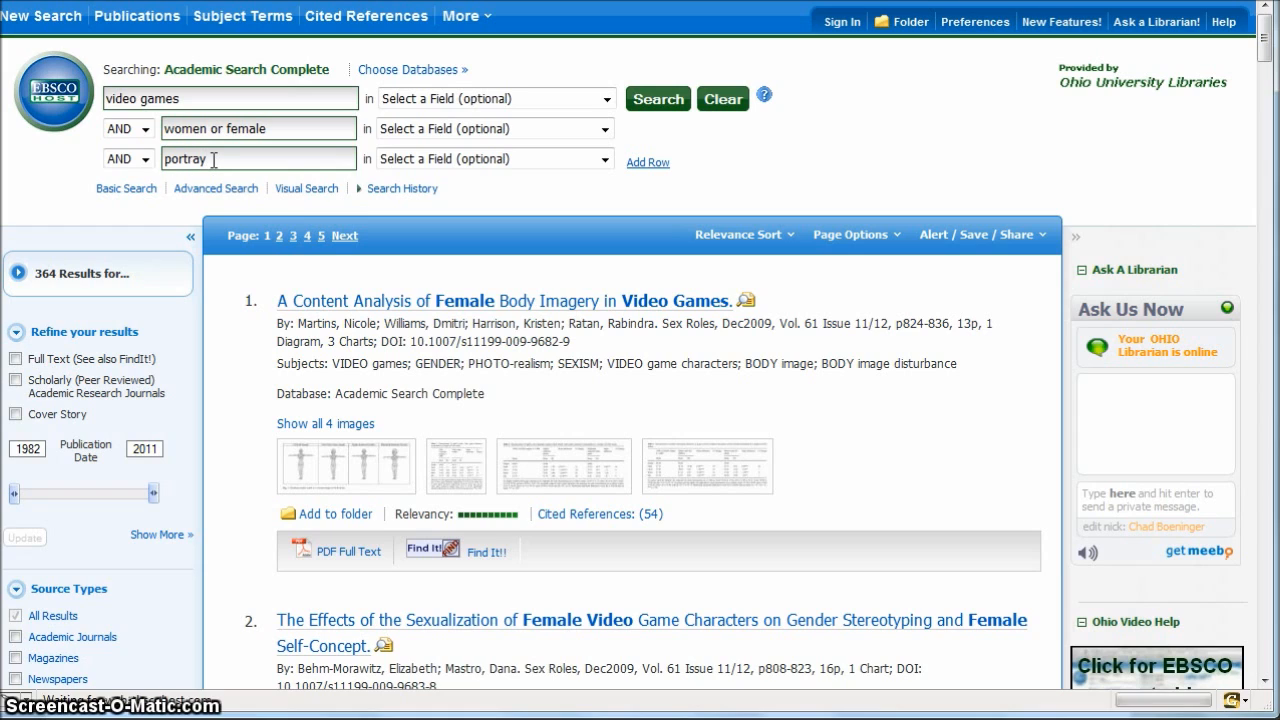
left_click(657, 98)
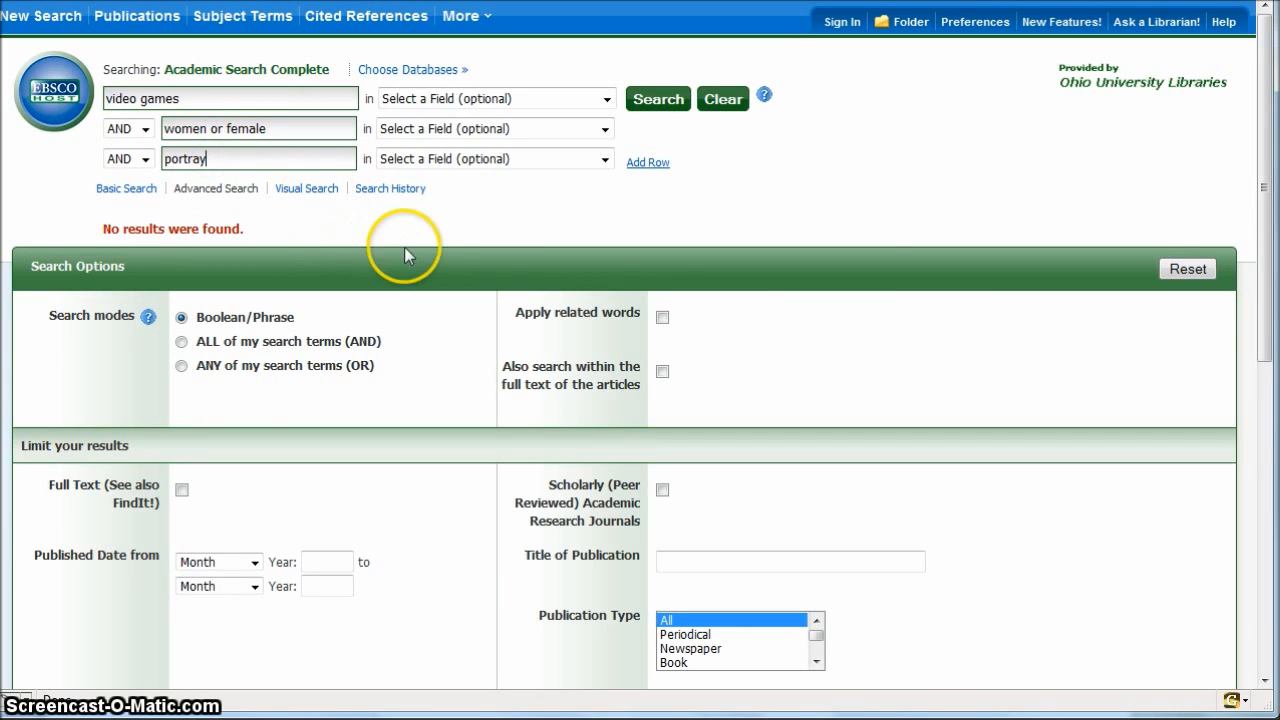
mouse_move(435, 250)
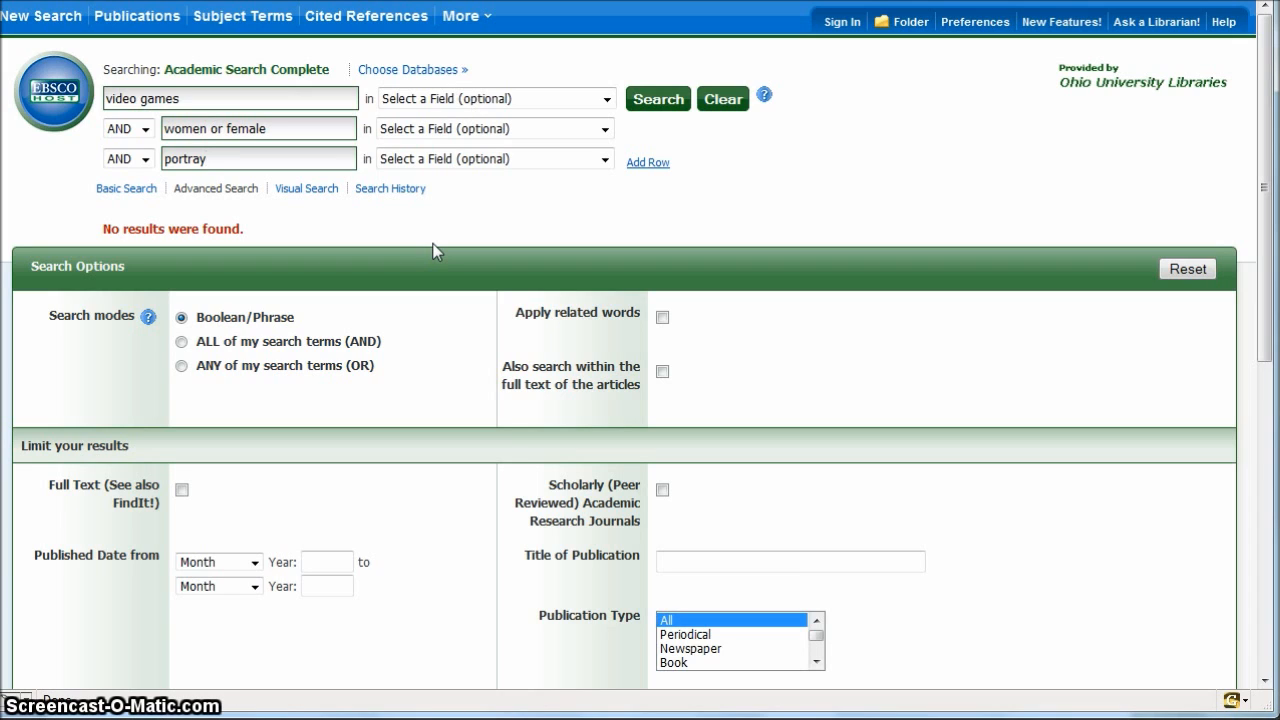
Step: Truncate the third term to 'portray*' and search, getting 18 results
type("*")
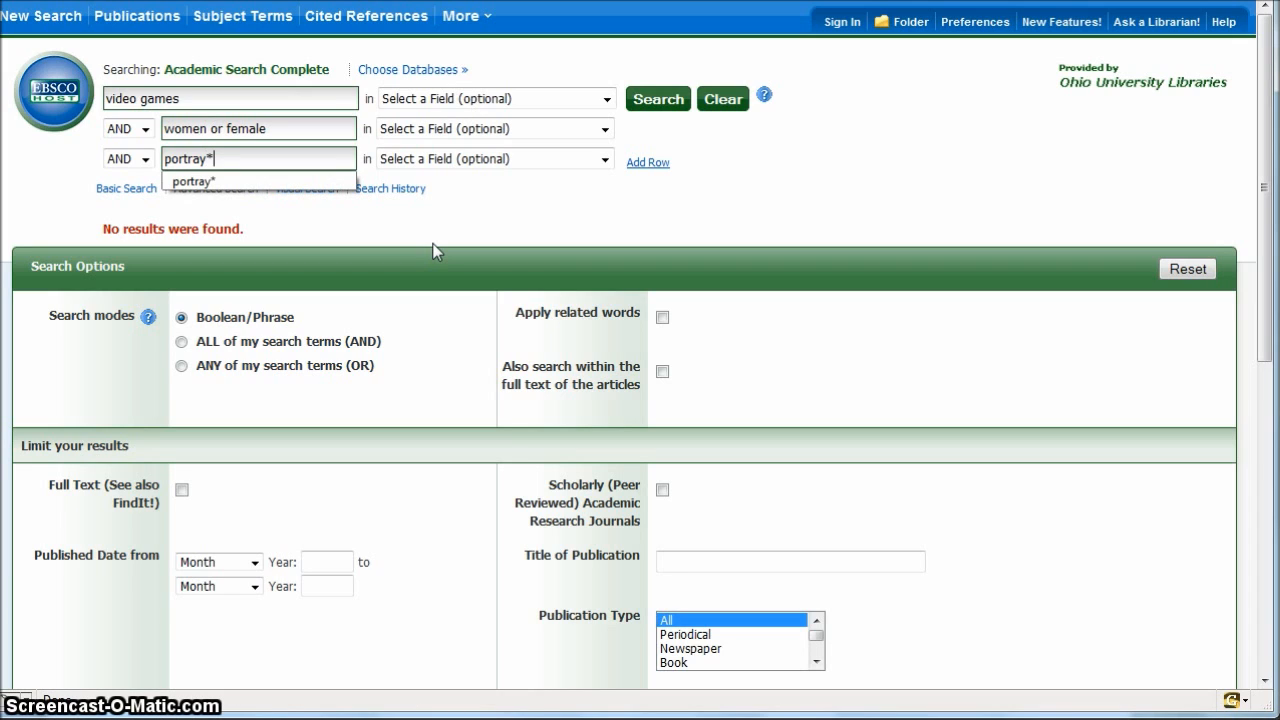
mouse_move(562, 250)
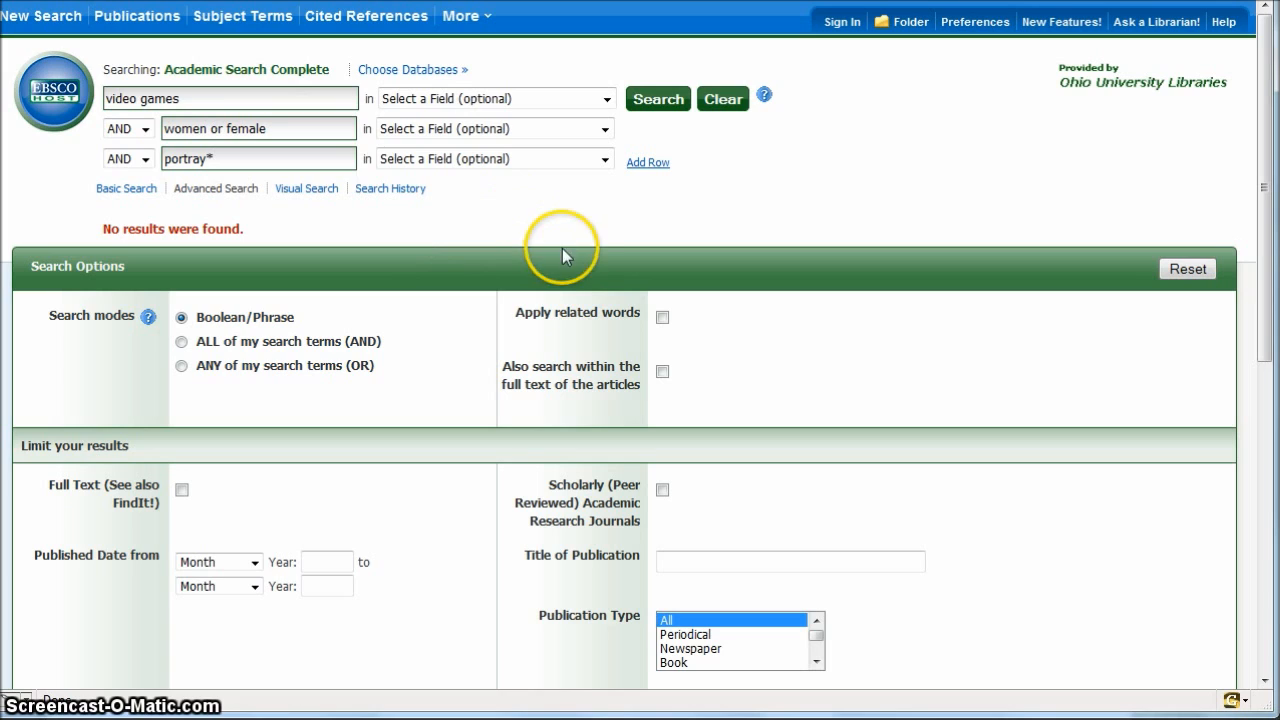
mouse_move(658, 103)
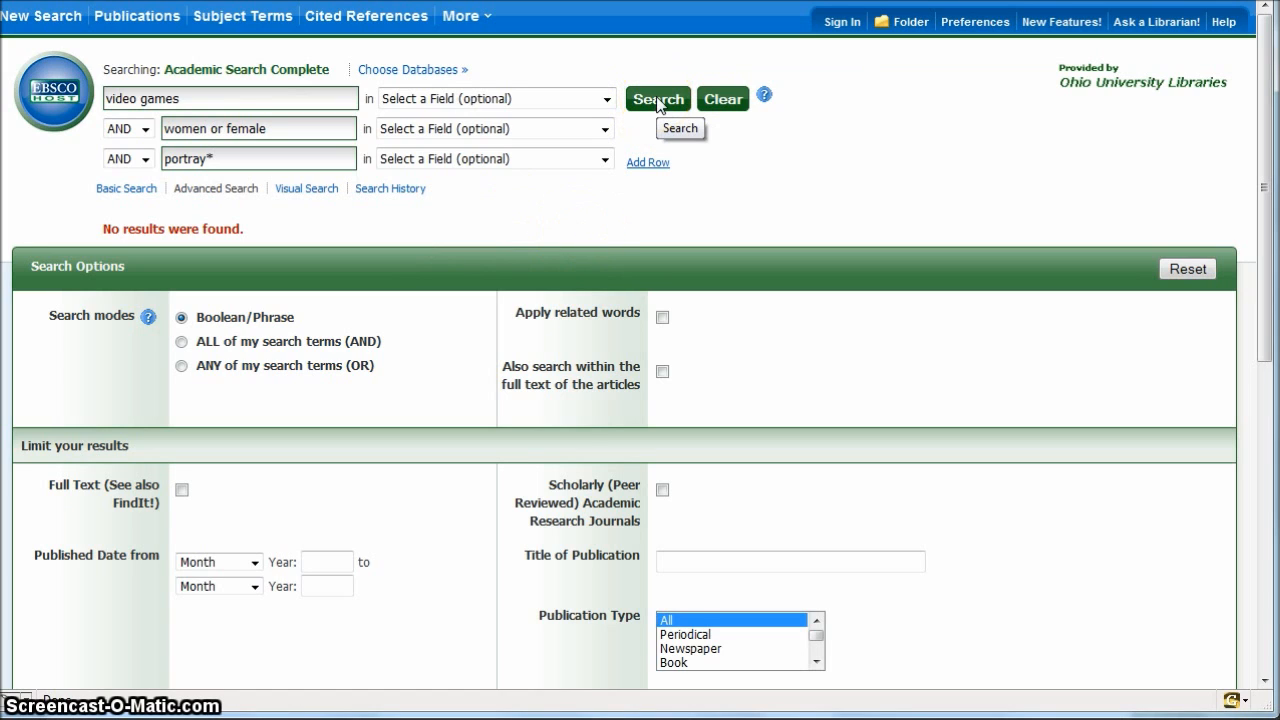
left_click(657, 98)
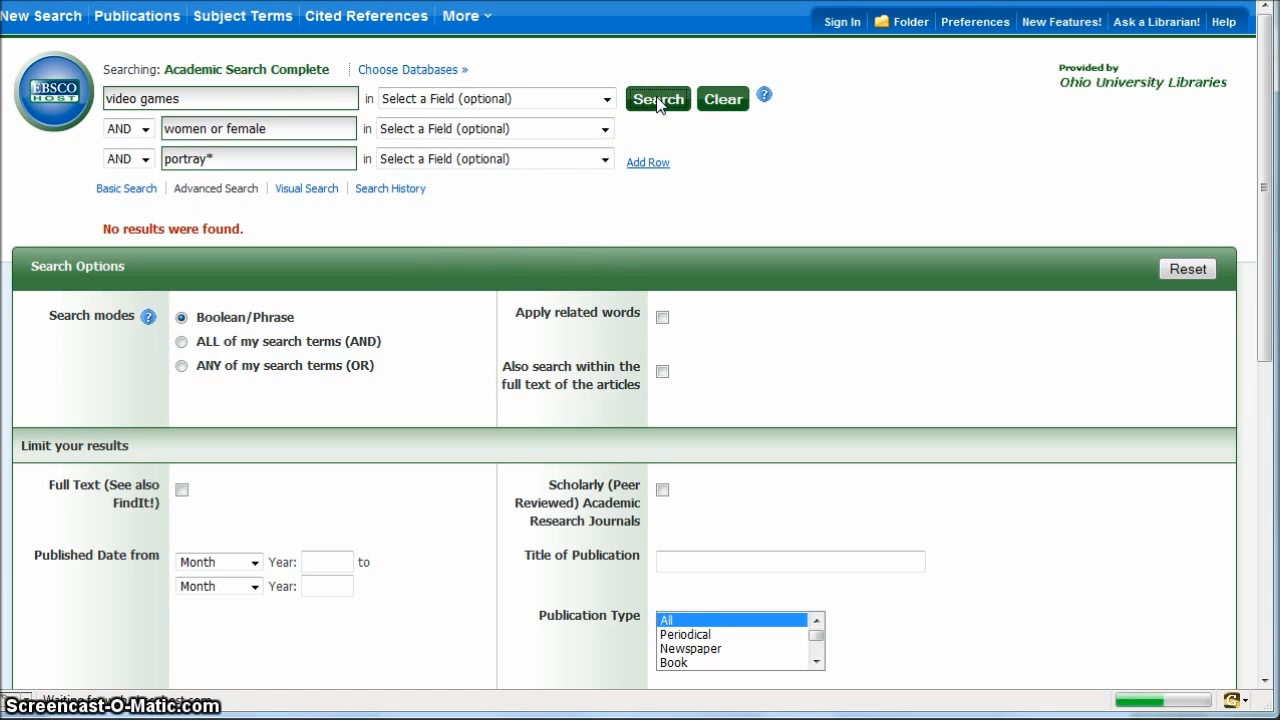
left_click(658, 98)
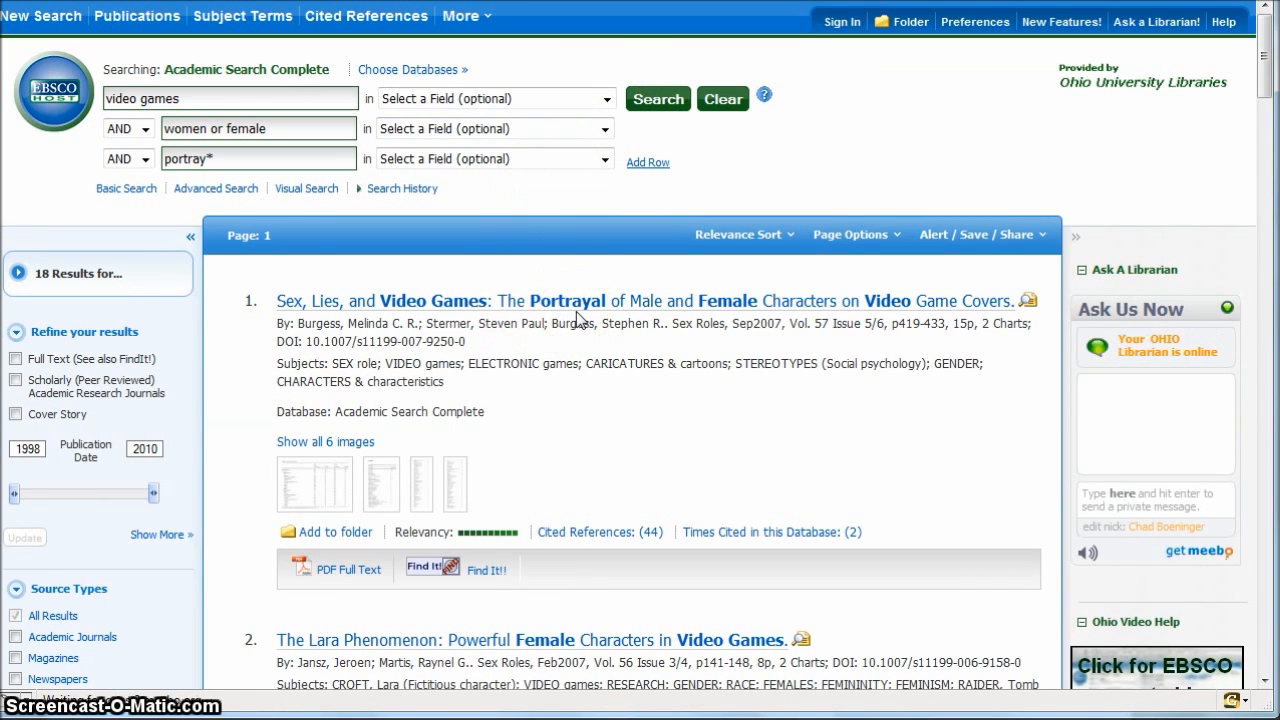
Step: Expand the third term to 'portray* or stereotype*' and search, returning 35 results
left_click(246, 158)
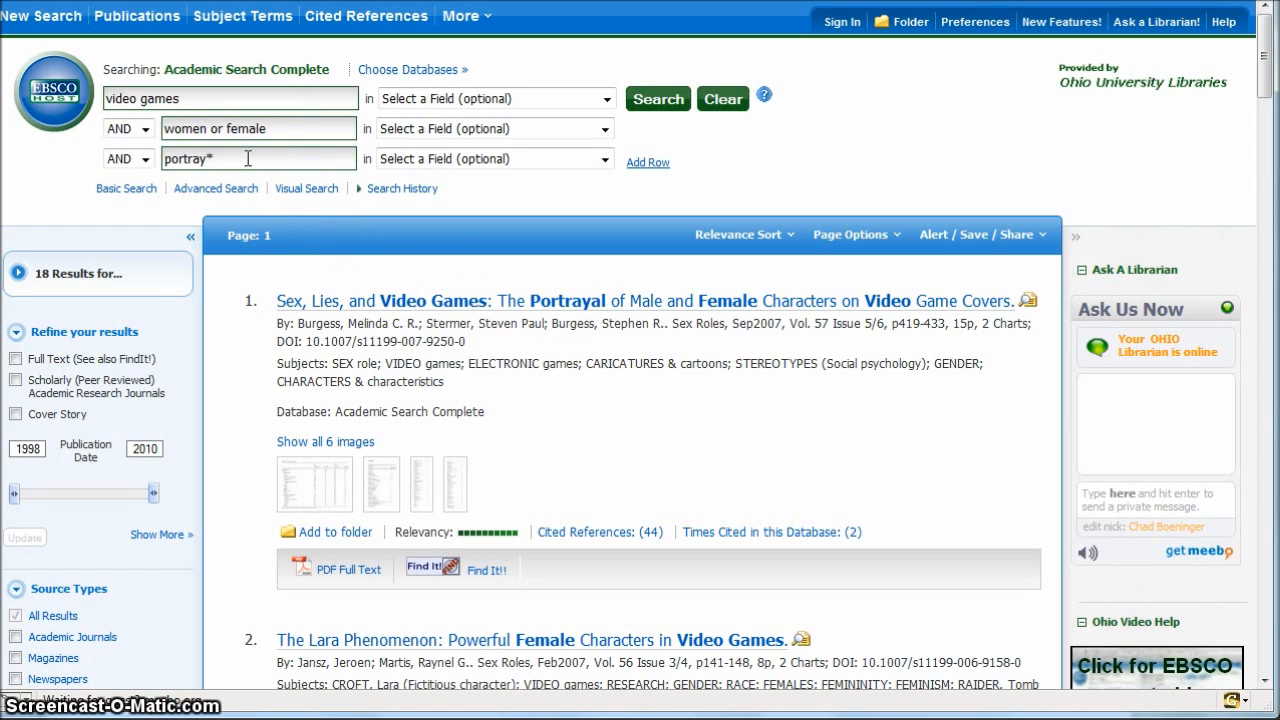
mouse_move(549, 388)
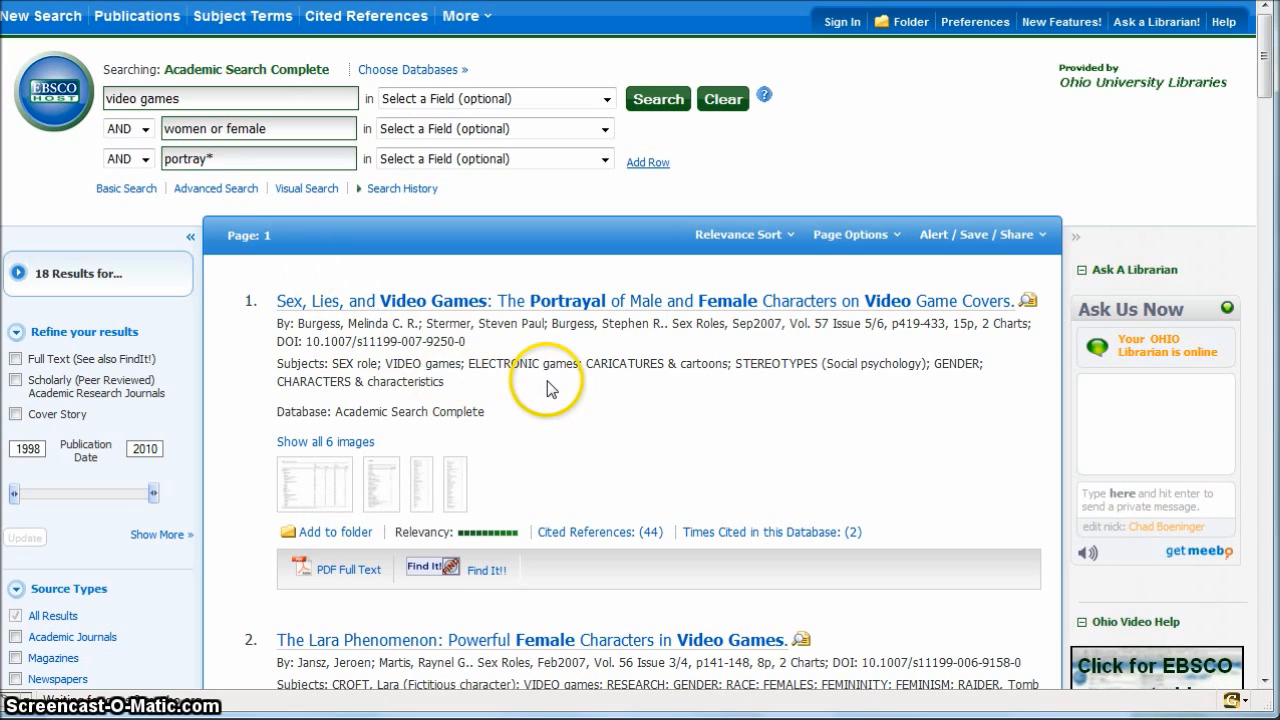
mouse_move(733, 360)
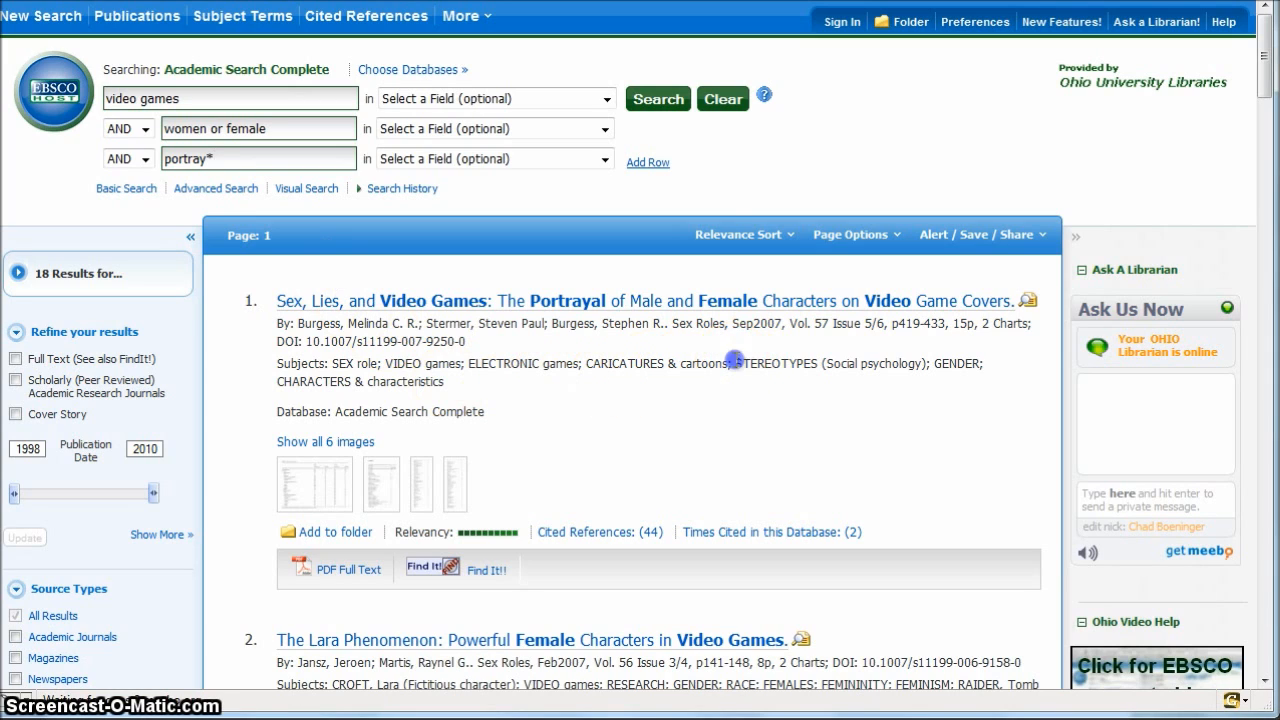
double_click(776, 363)
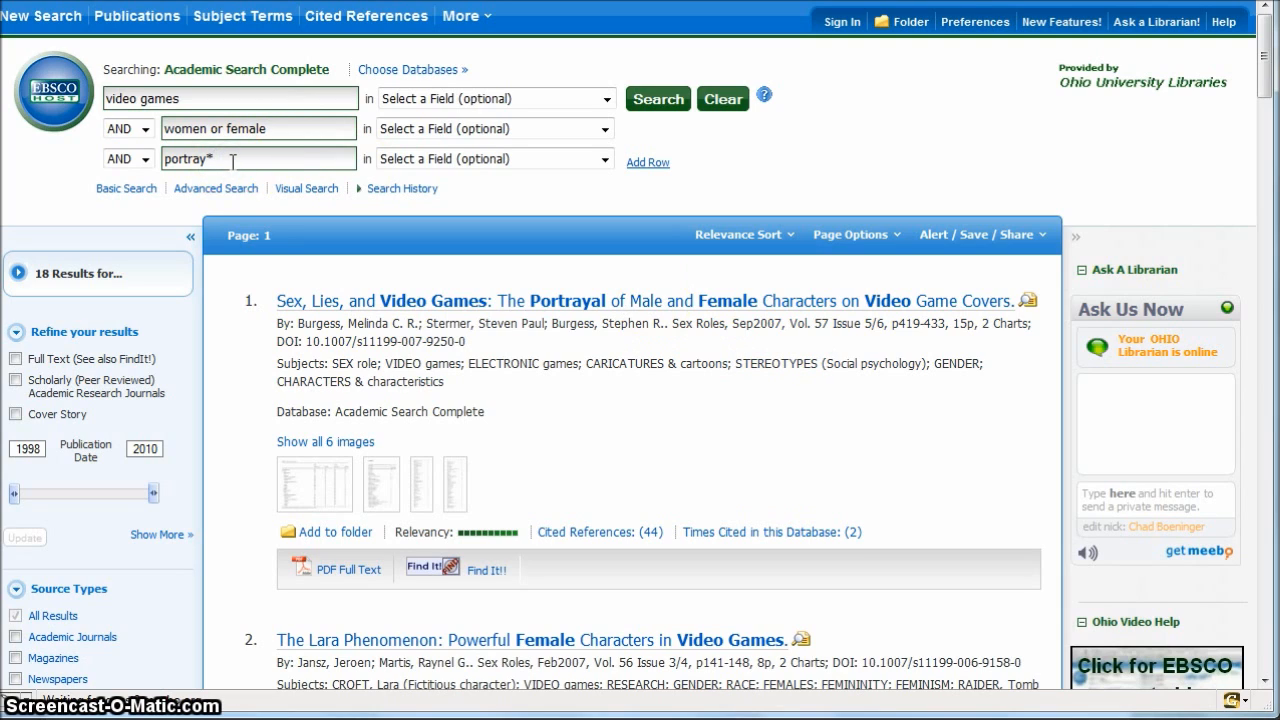
type("or stereotype")
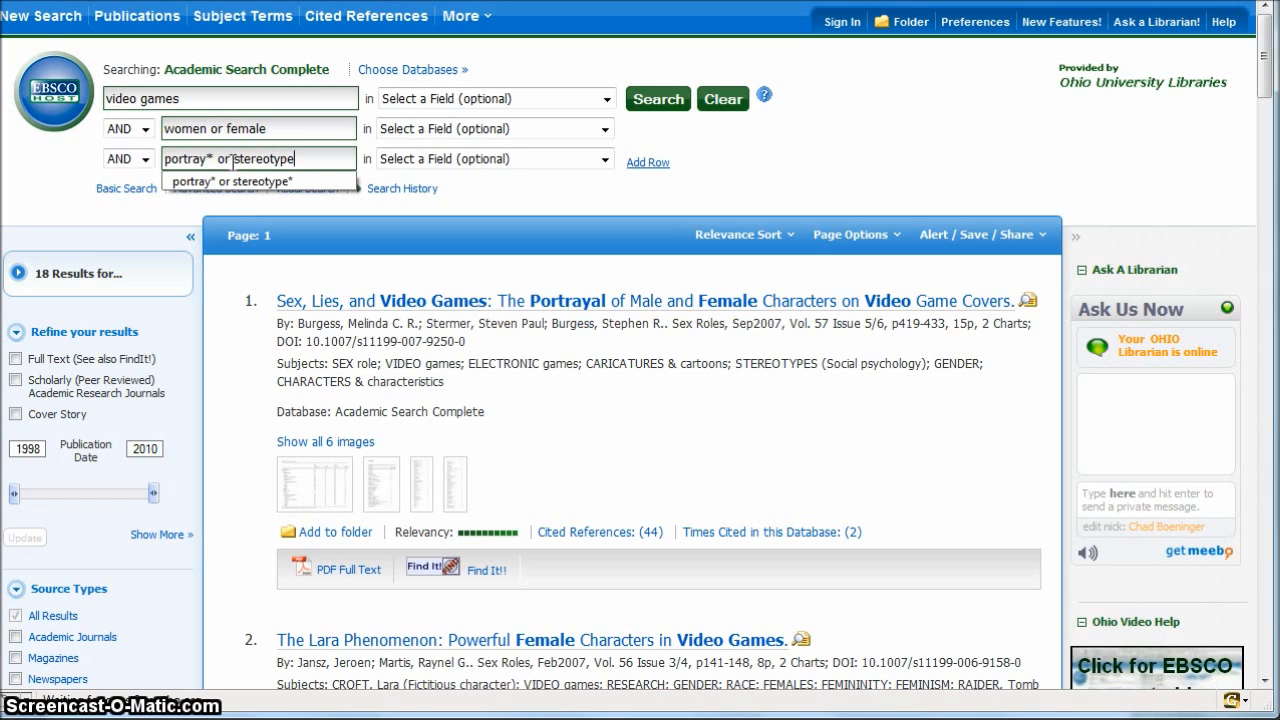
type("*")
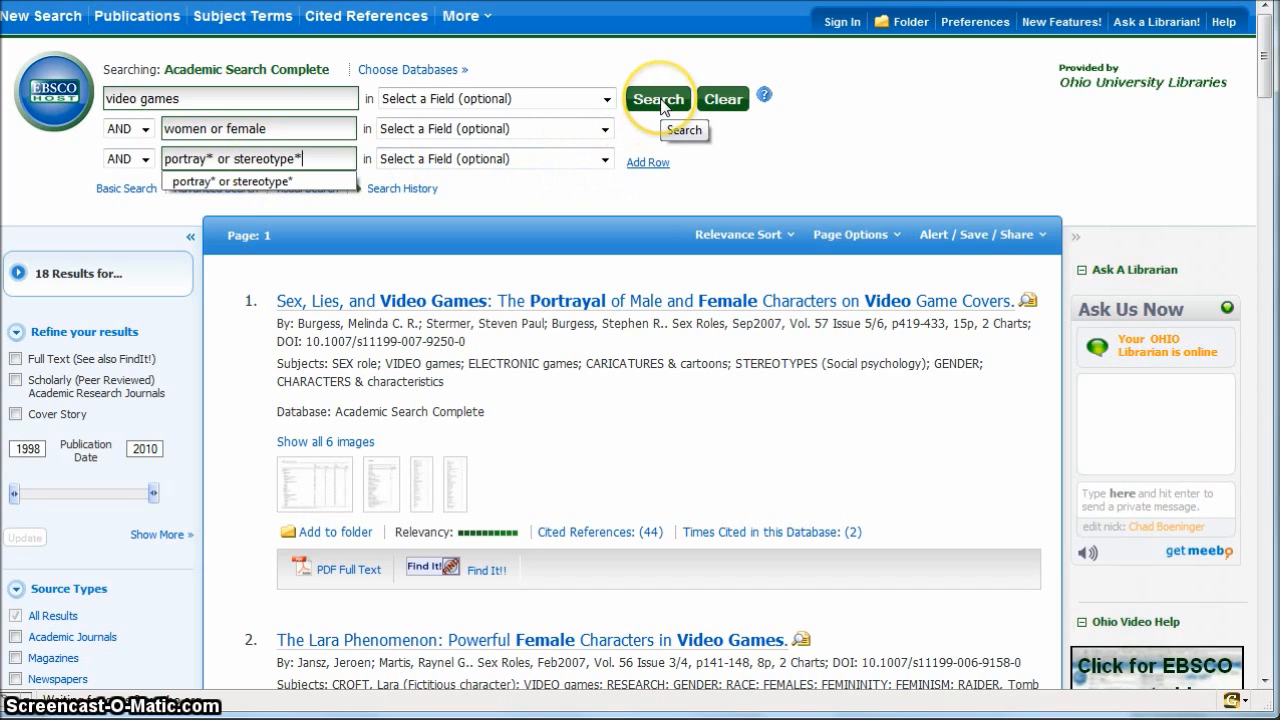
left_click(657, 98)
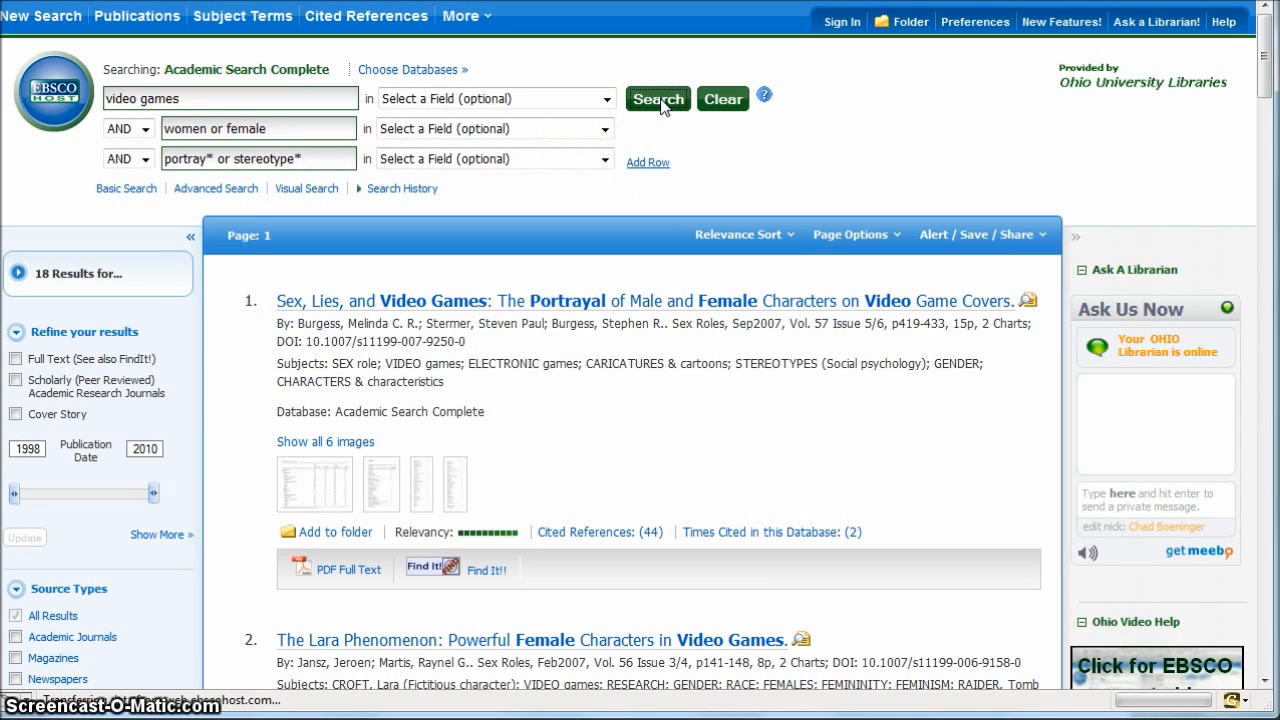
left_click(657, 98)
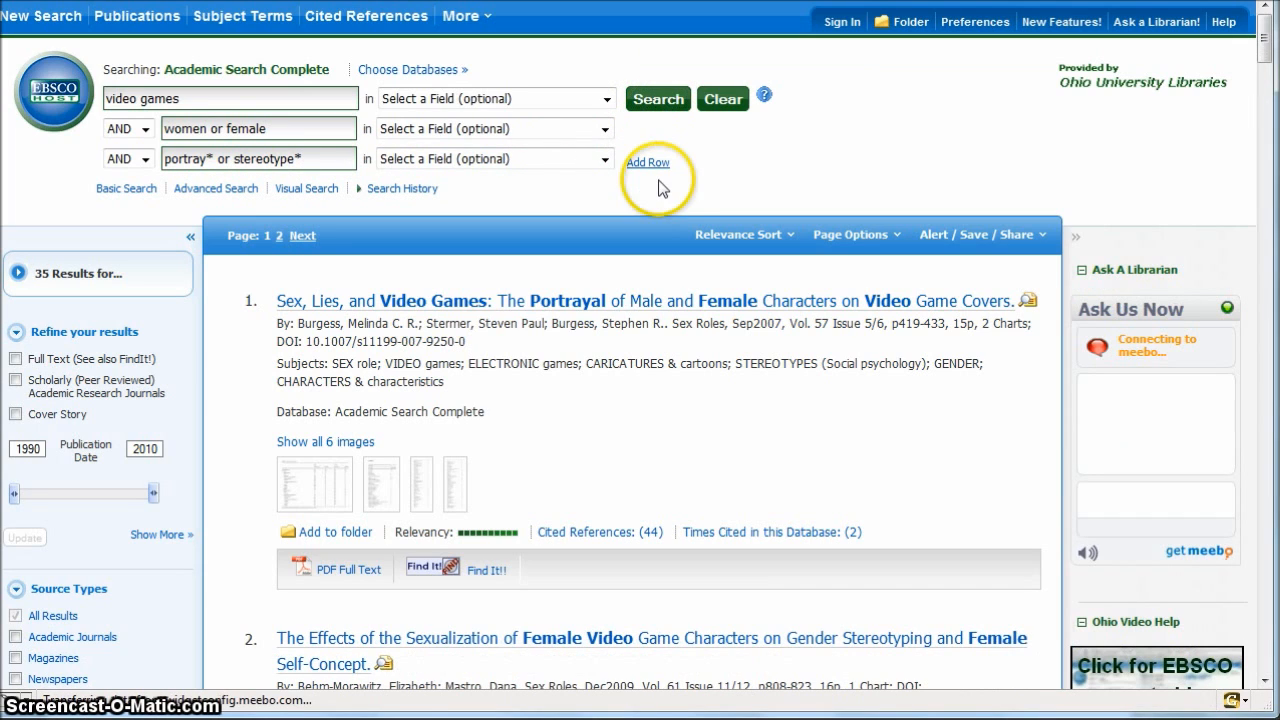
mouse_move(740, 380)
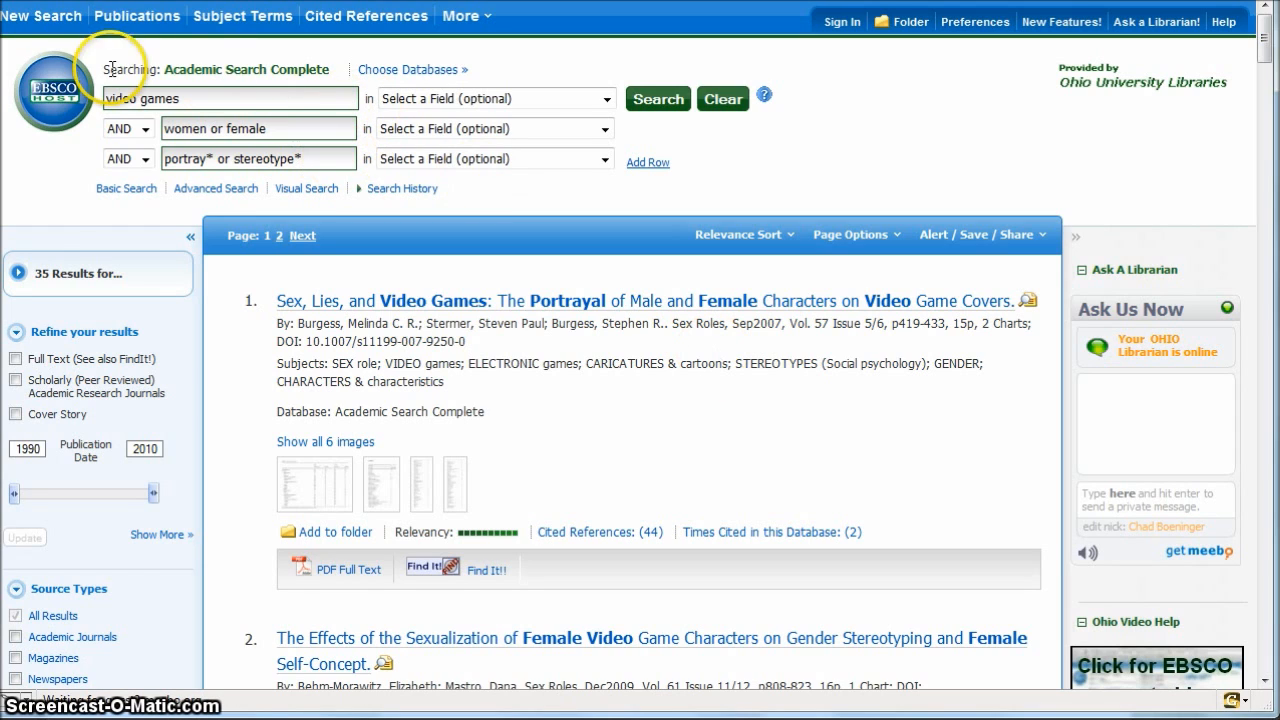
mouse_move(172, 40)
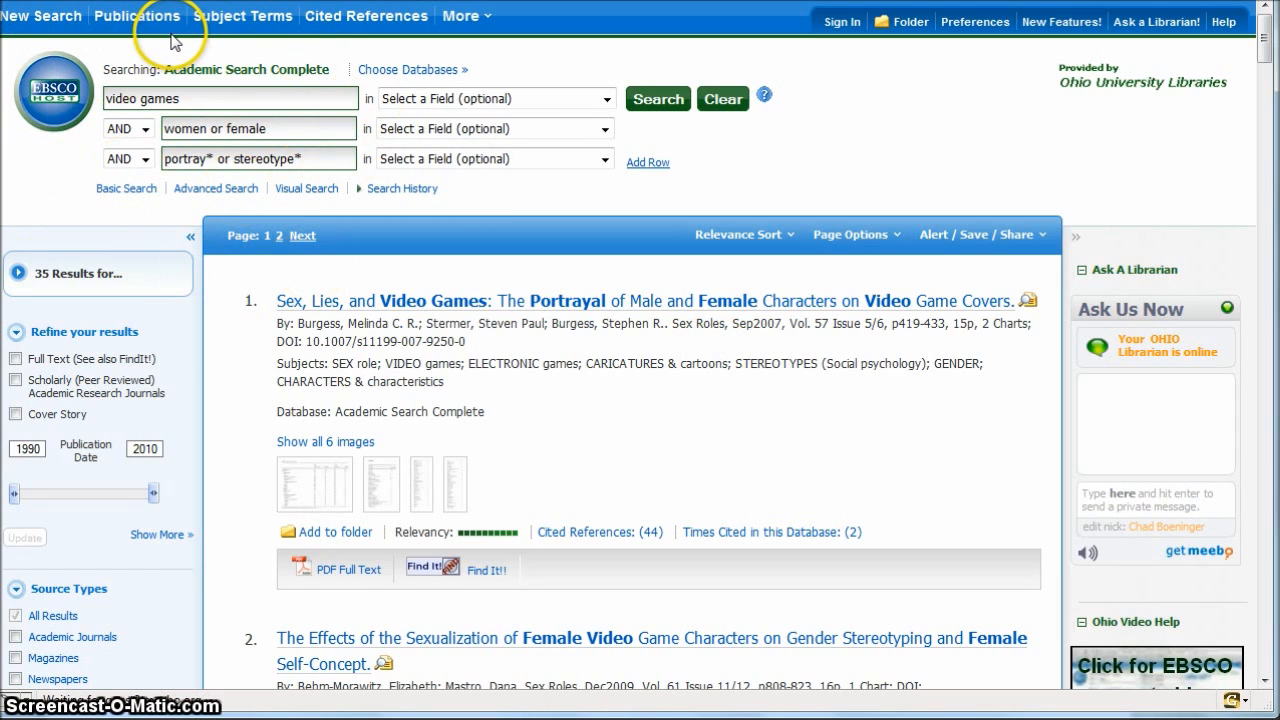
mouse_move(173, 42)
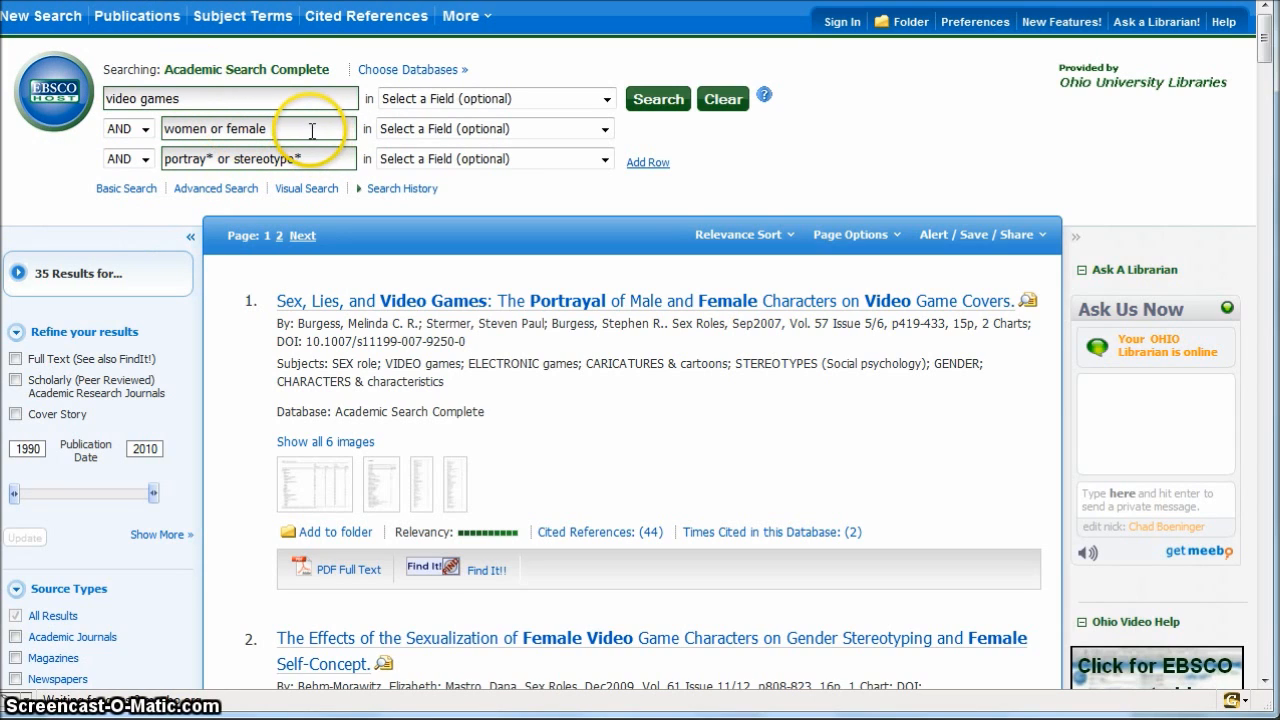
double_click(224, 128)
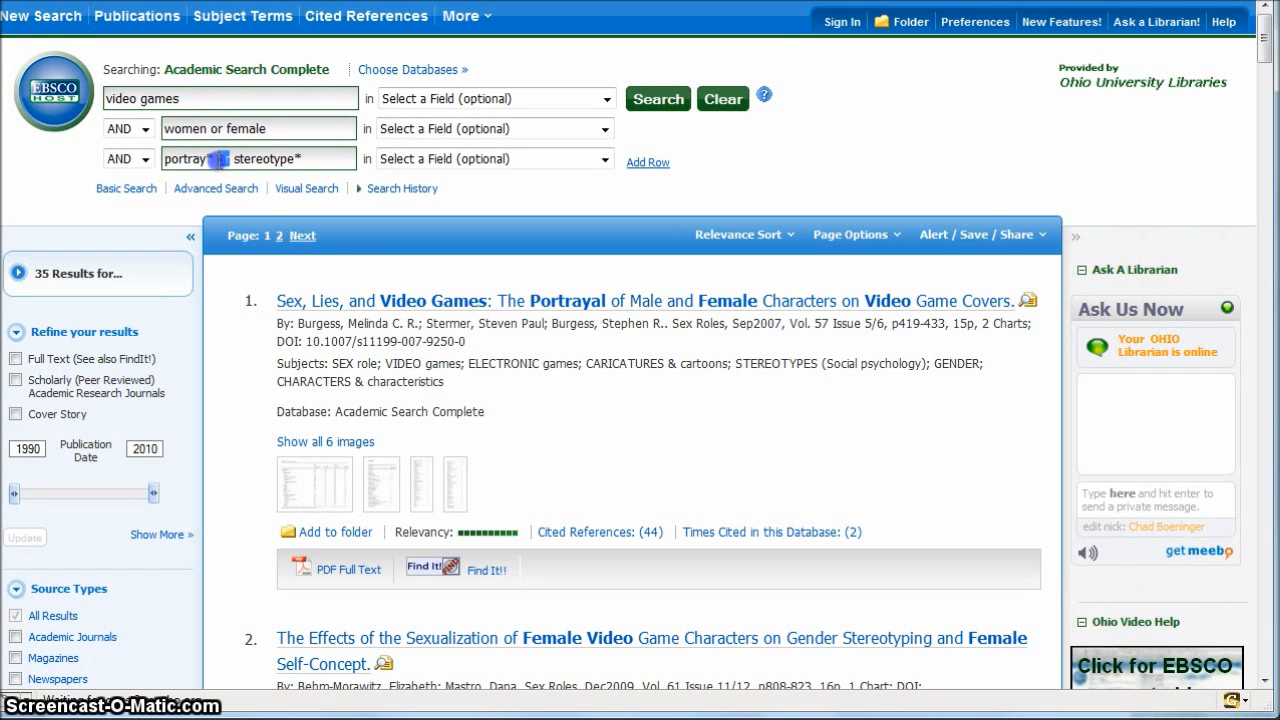
mouse_move(313, 277)
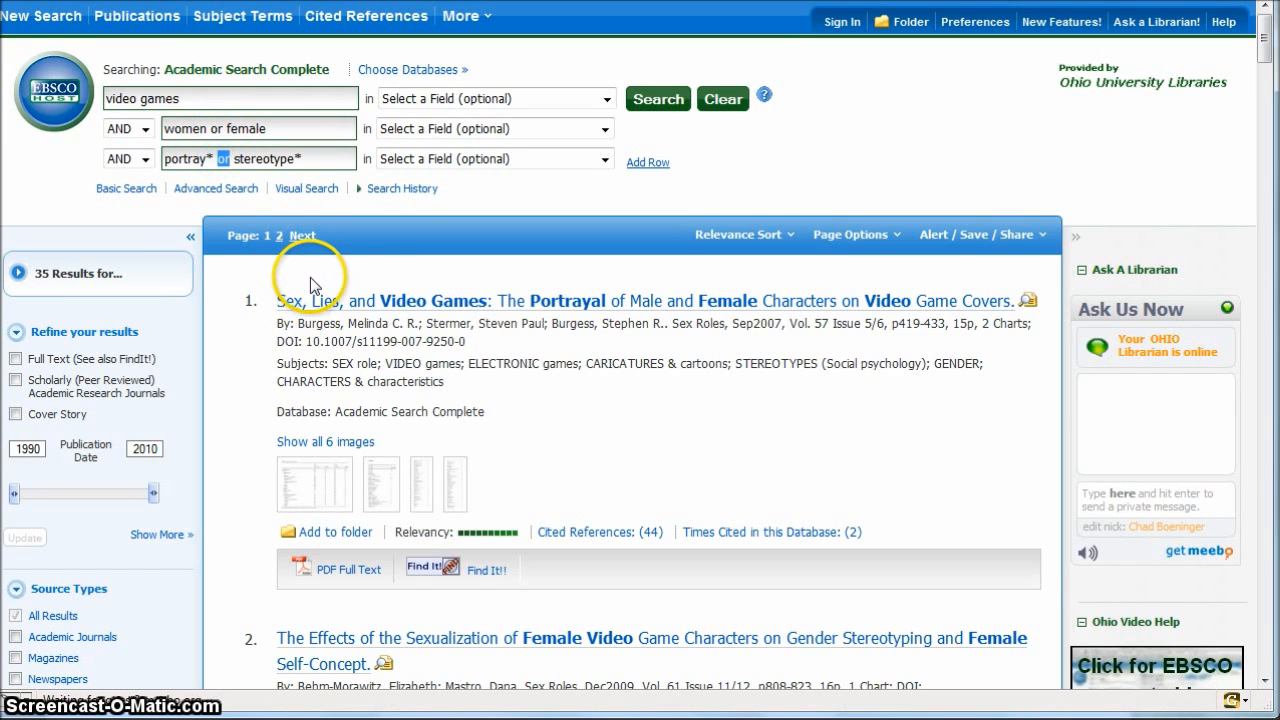
scroll("down", 3)
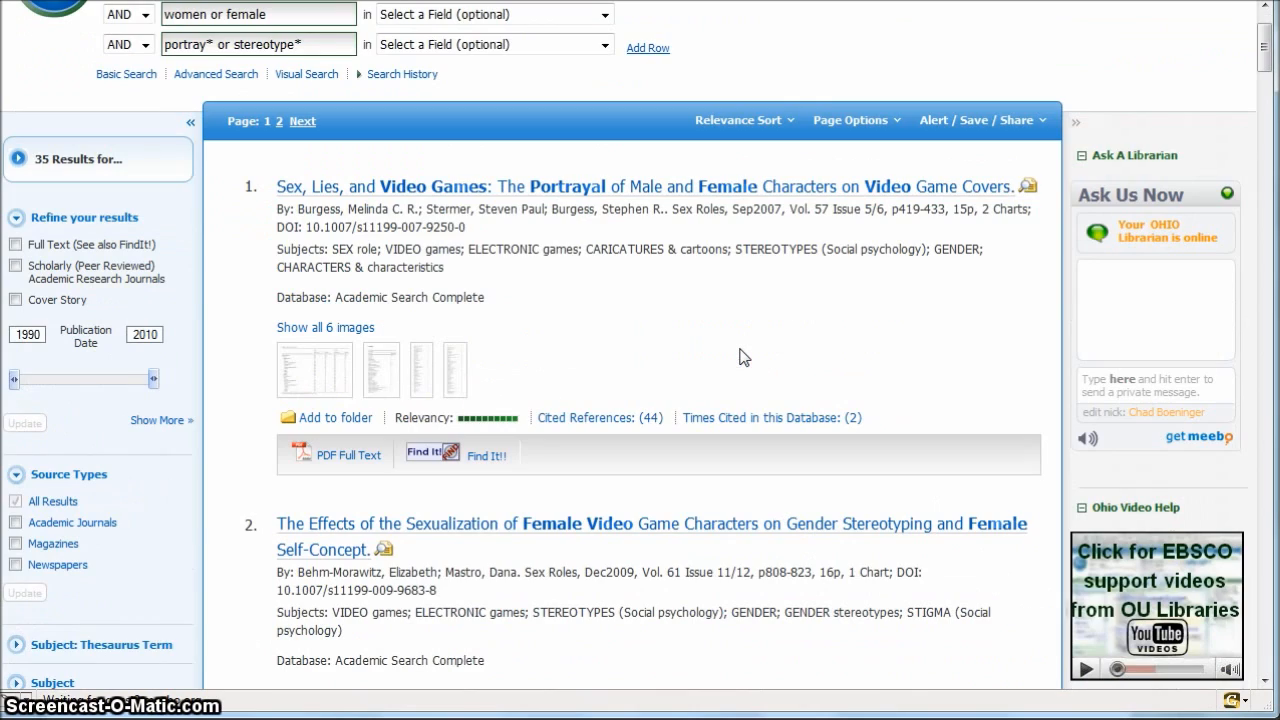
mouse_move(118, 487)
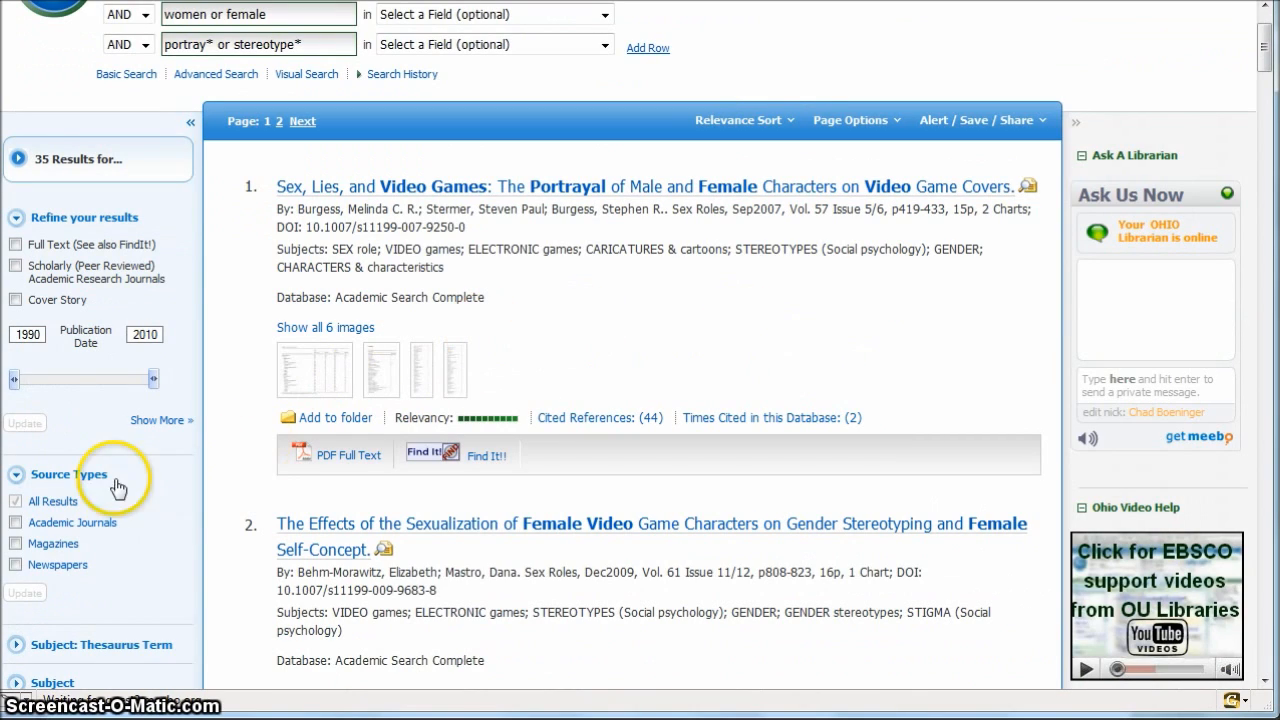
mouse_move(15, 380)
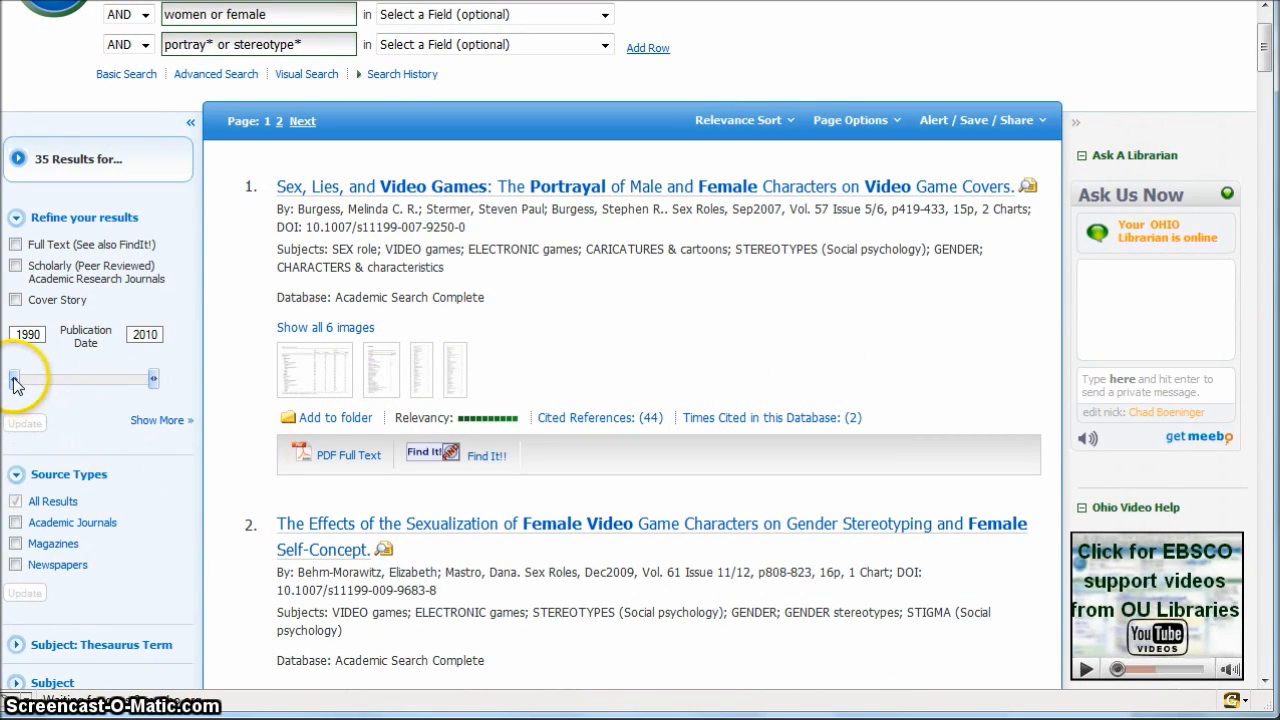
Step: Set the Publication Date slider to 2000–2010, reducing results from 35 to 31
left_click_drag(14, 378, 80, 378)
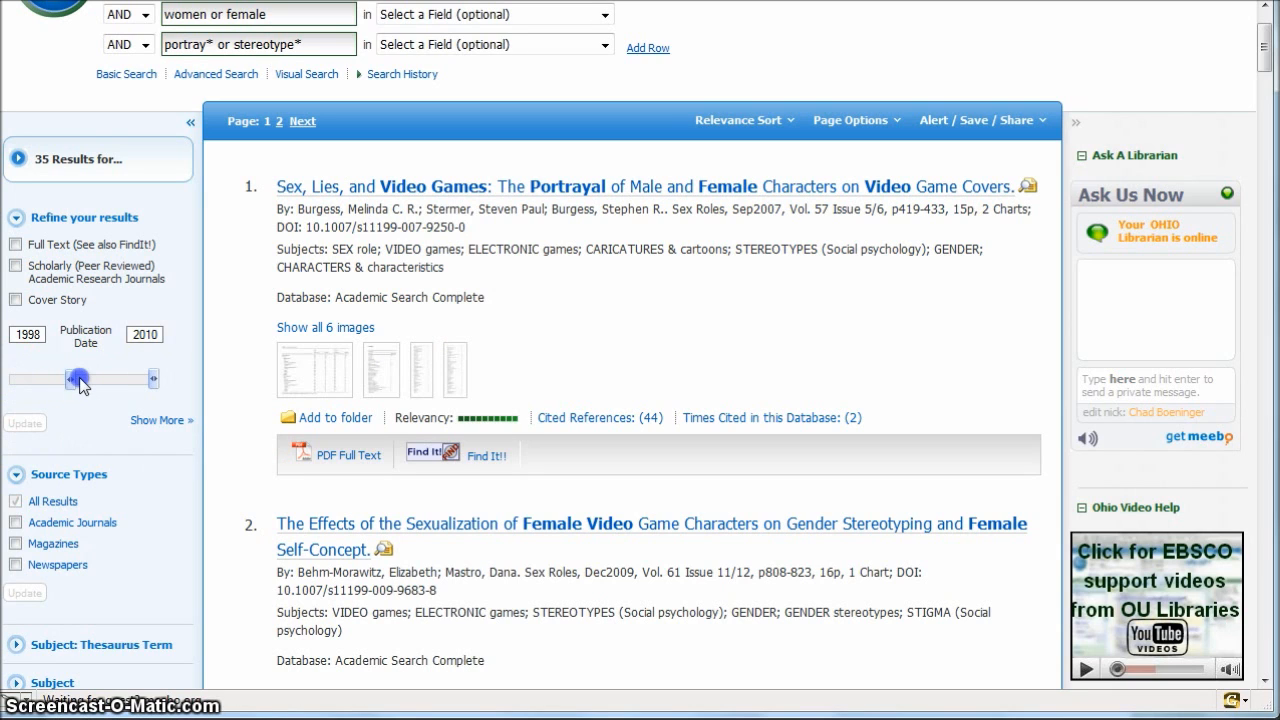
left_click_drag(78, 378, 91, 378)
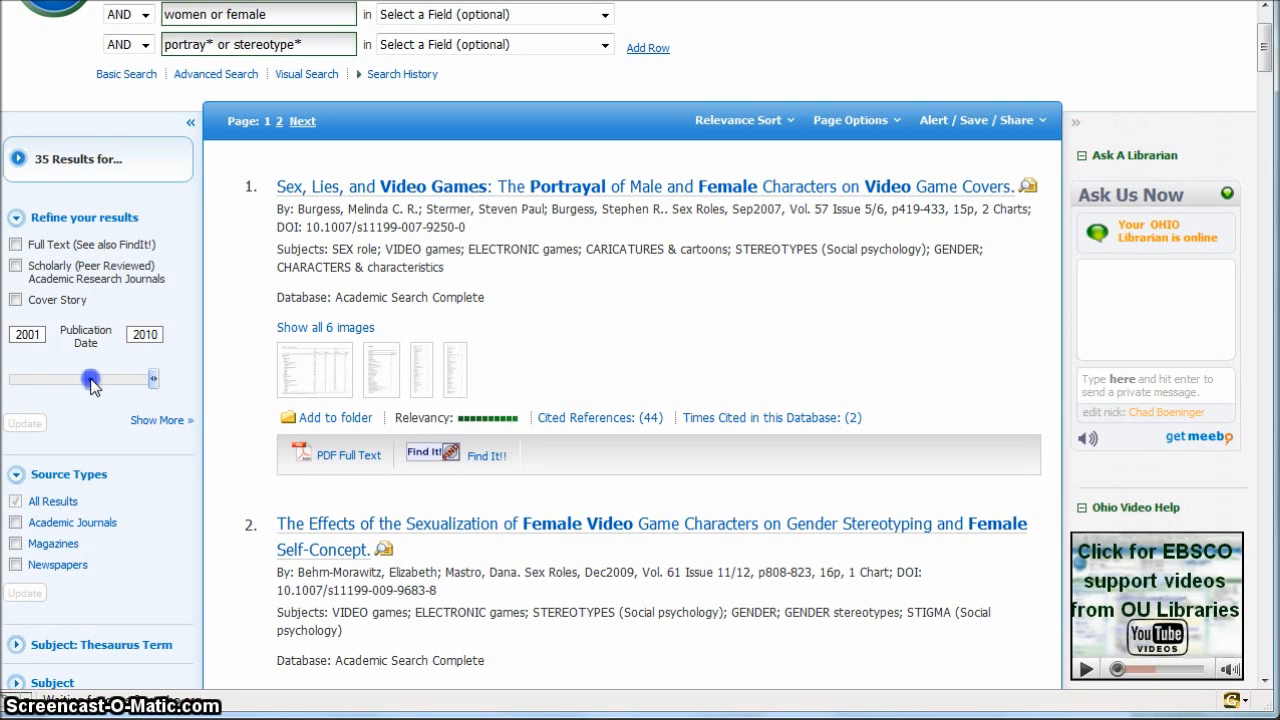
left_click_drag(89, 379, 80, 413)
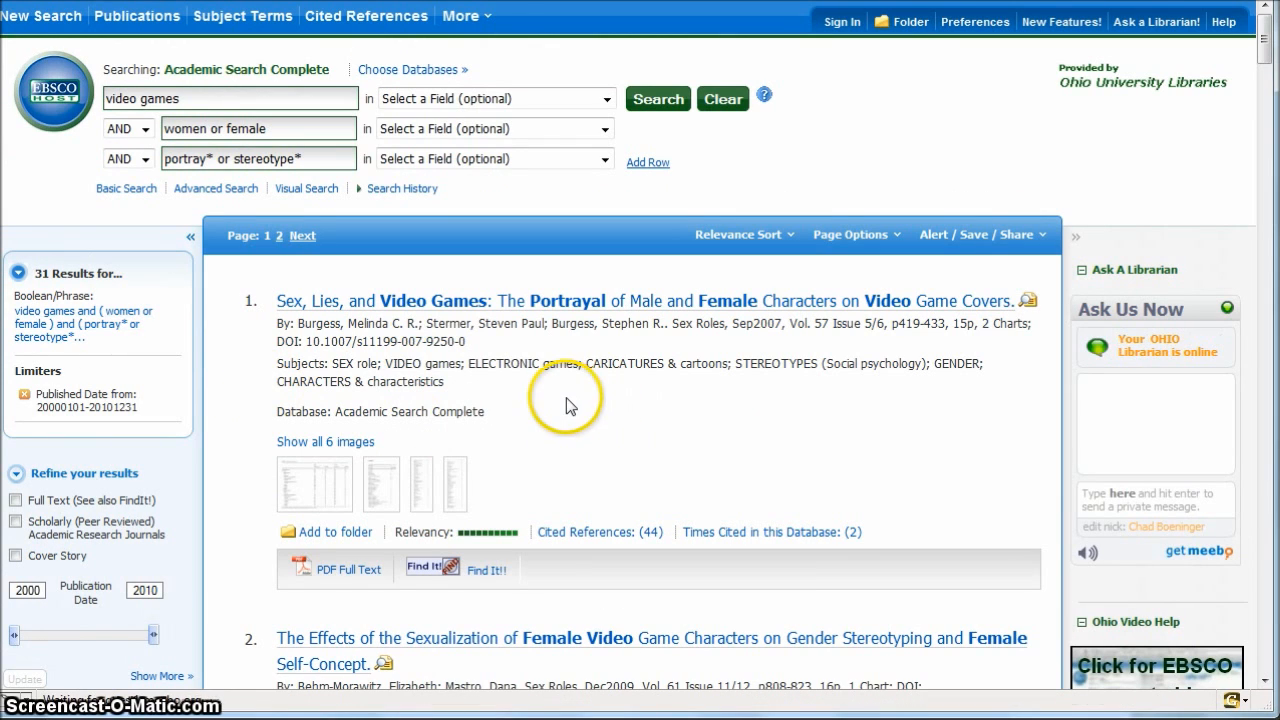
mouse_move(511, 431)
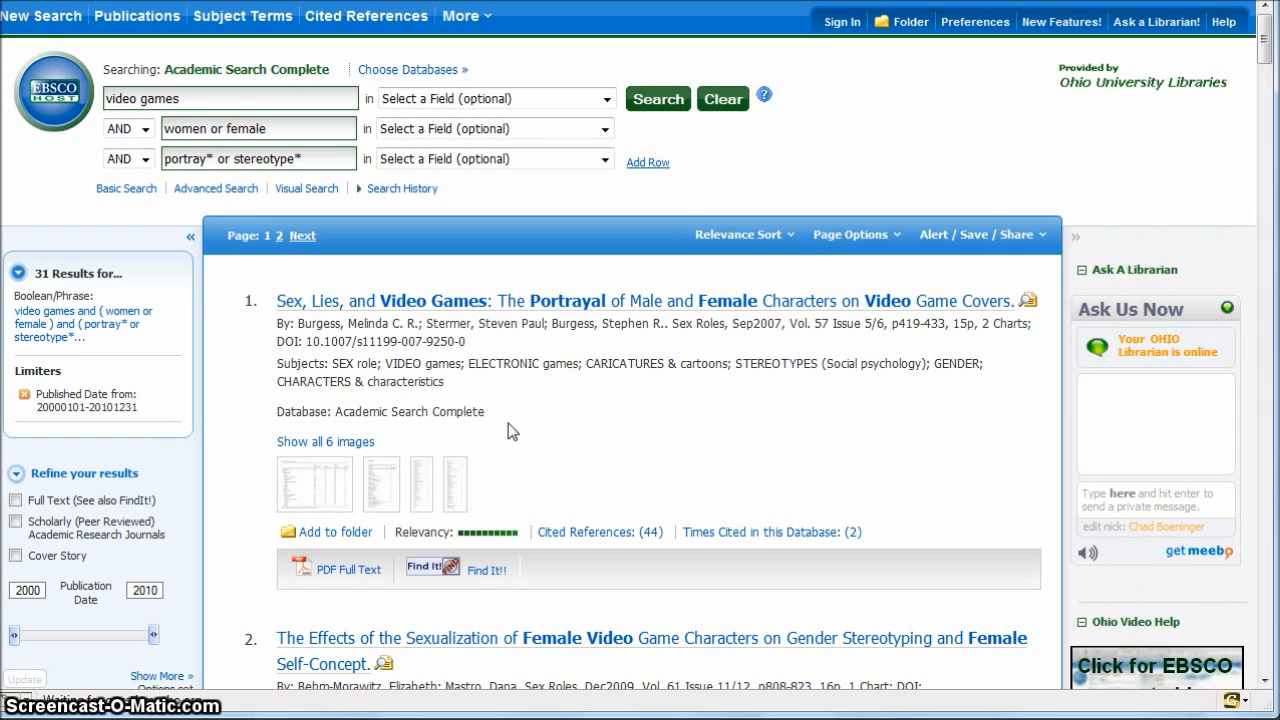
mouse_move(537, 392)
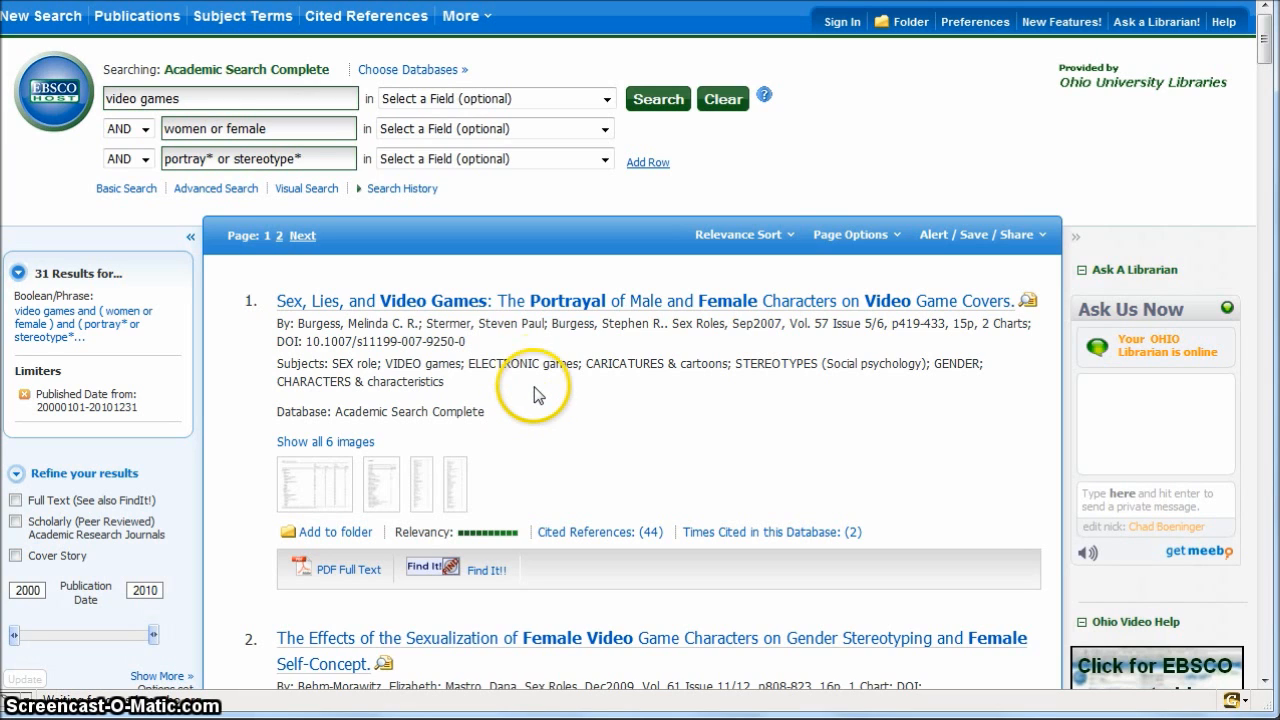
scroll("down", 3)
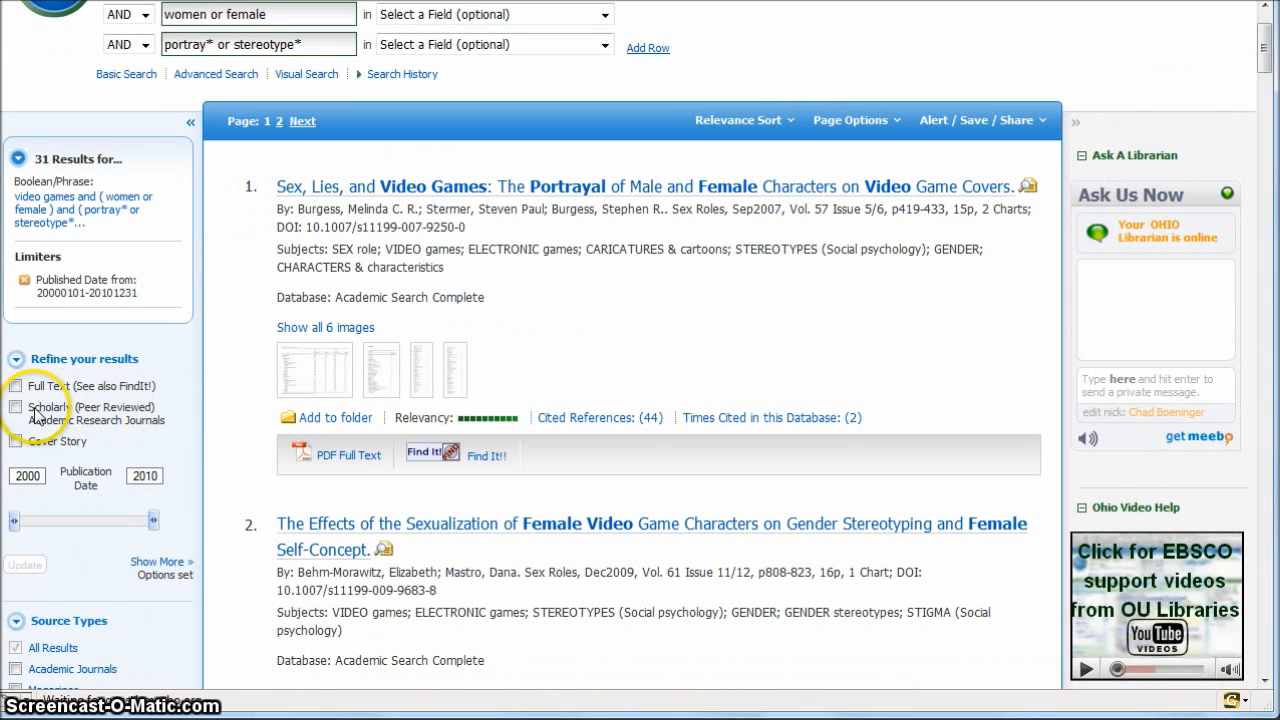
Step: Check Scholarly (Peer Reviewed) Journals and update, leaving 23 results
left_click(22, 442)
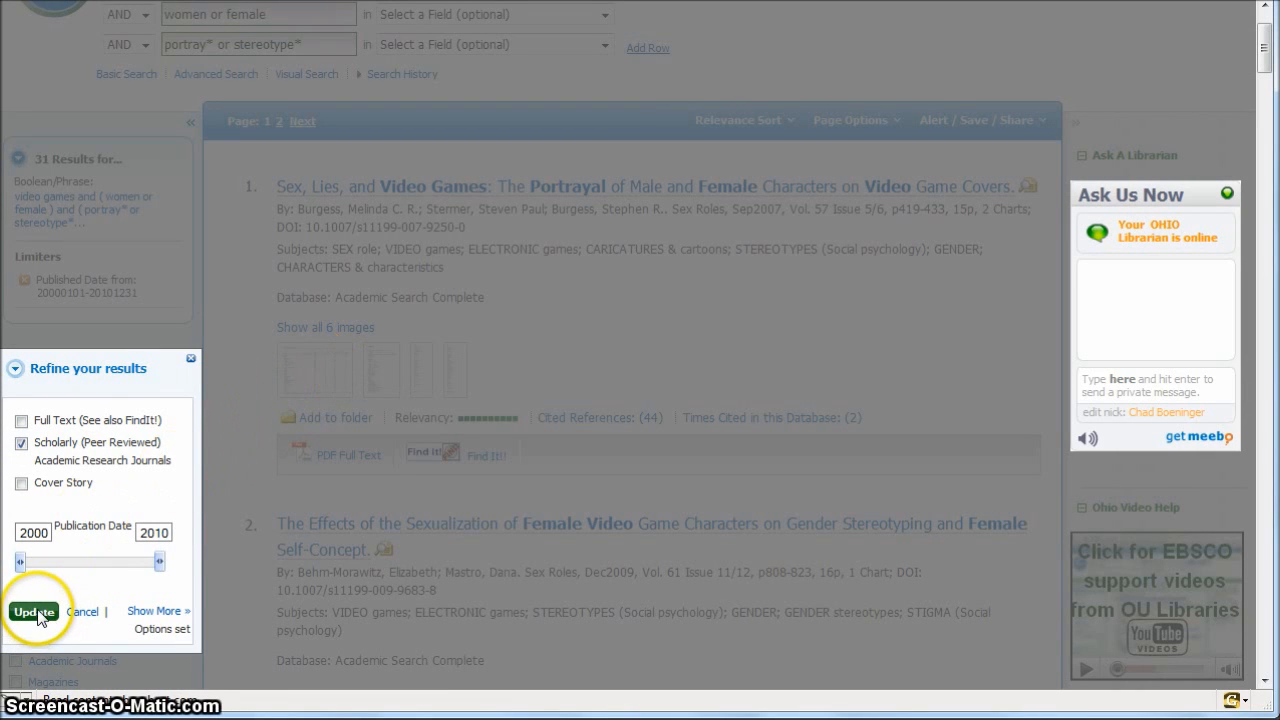
left_click(35, 611)
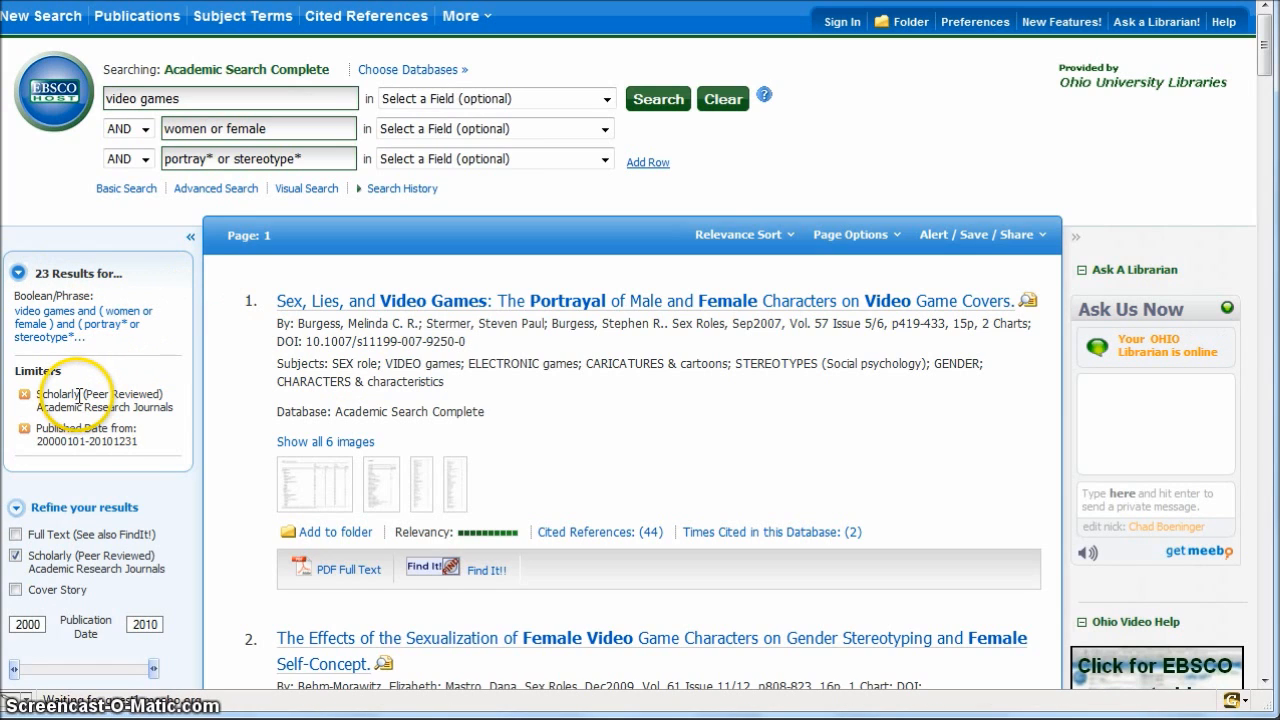
mouse_move(143, 445)
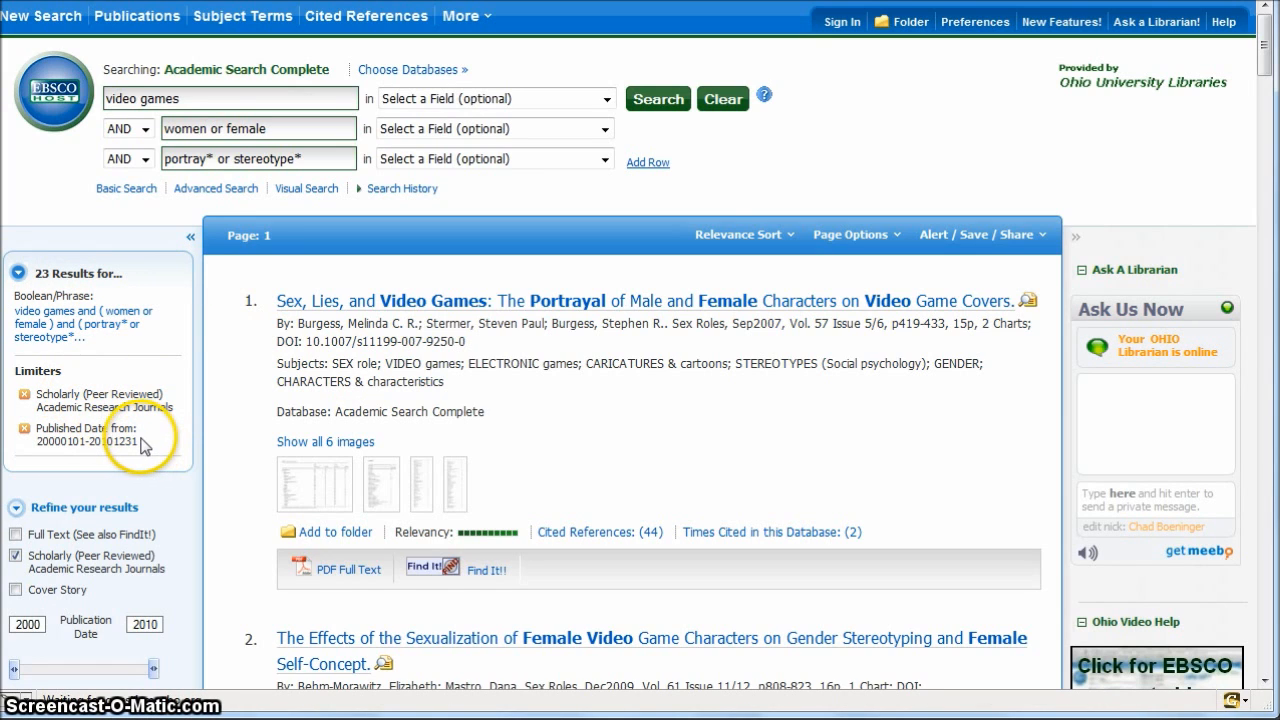
mouse_move(228, 300)
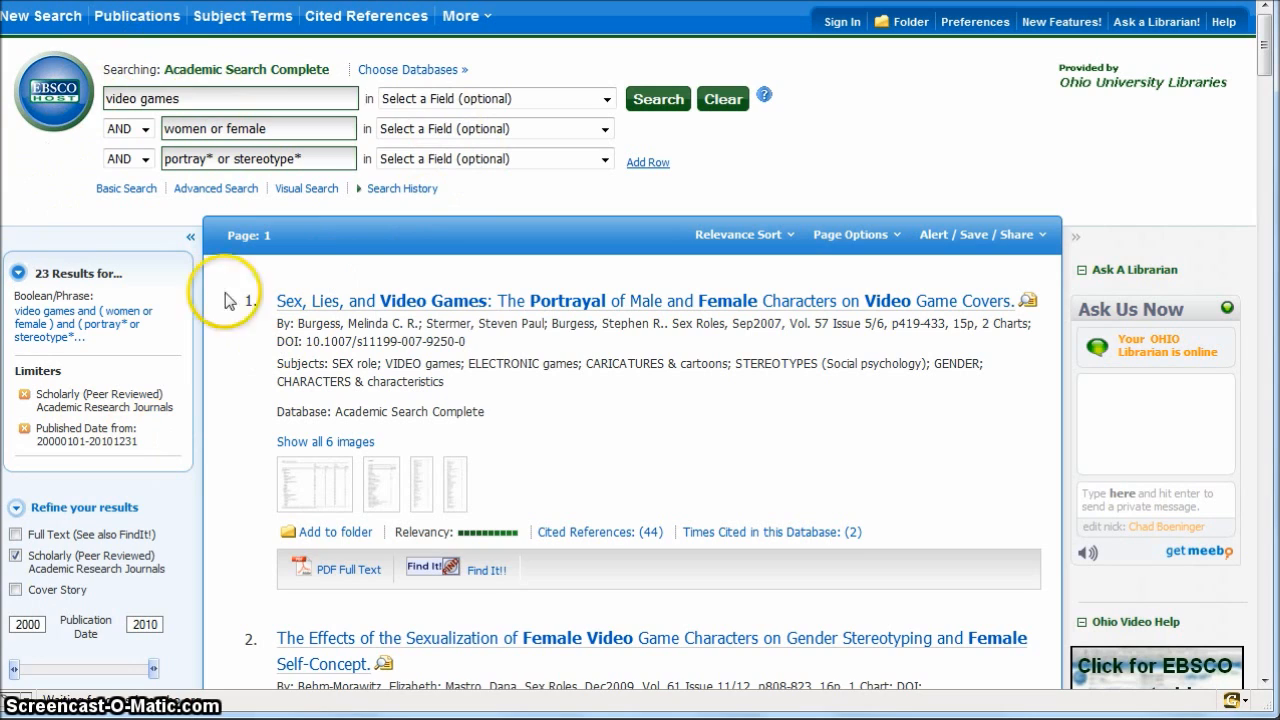
mouse_move(352, 260)
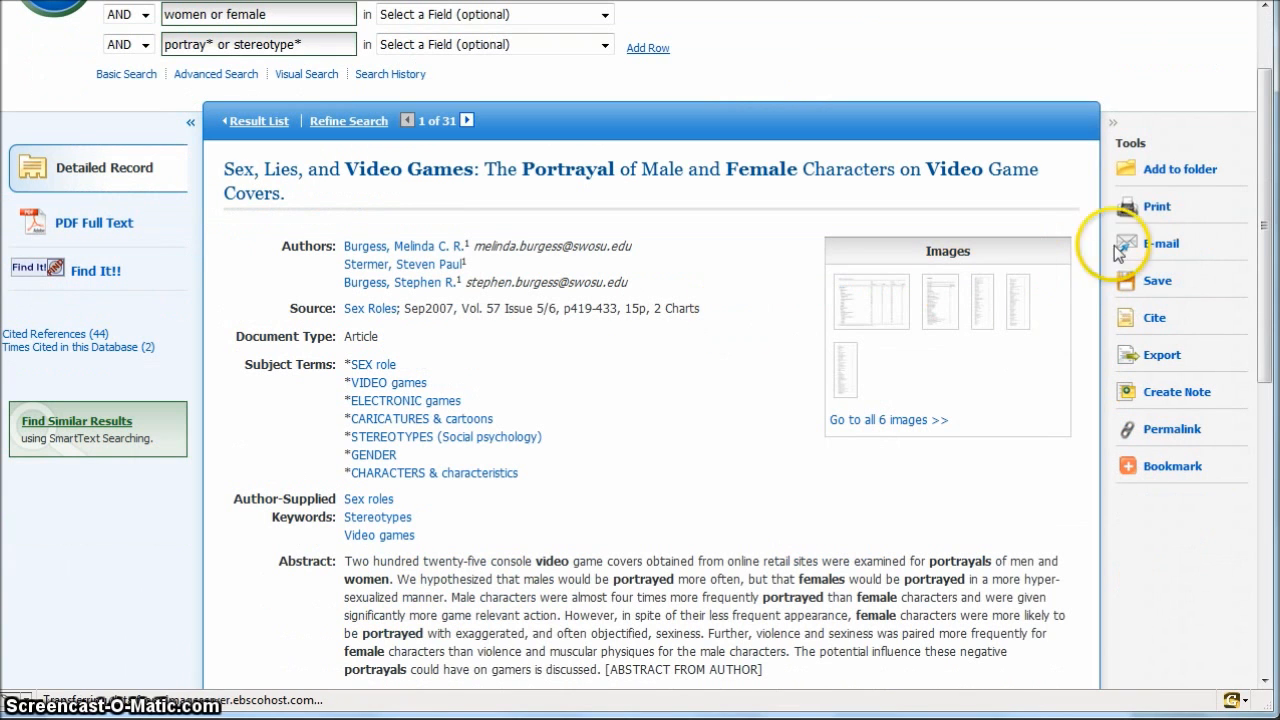
mouse_move(1154, 318)
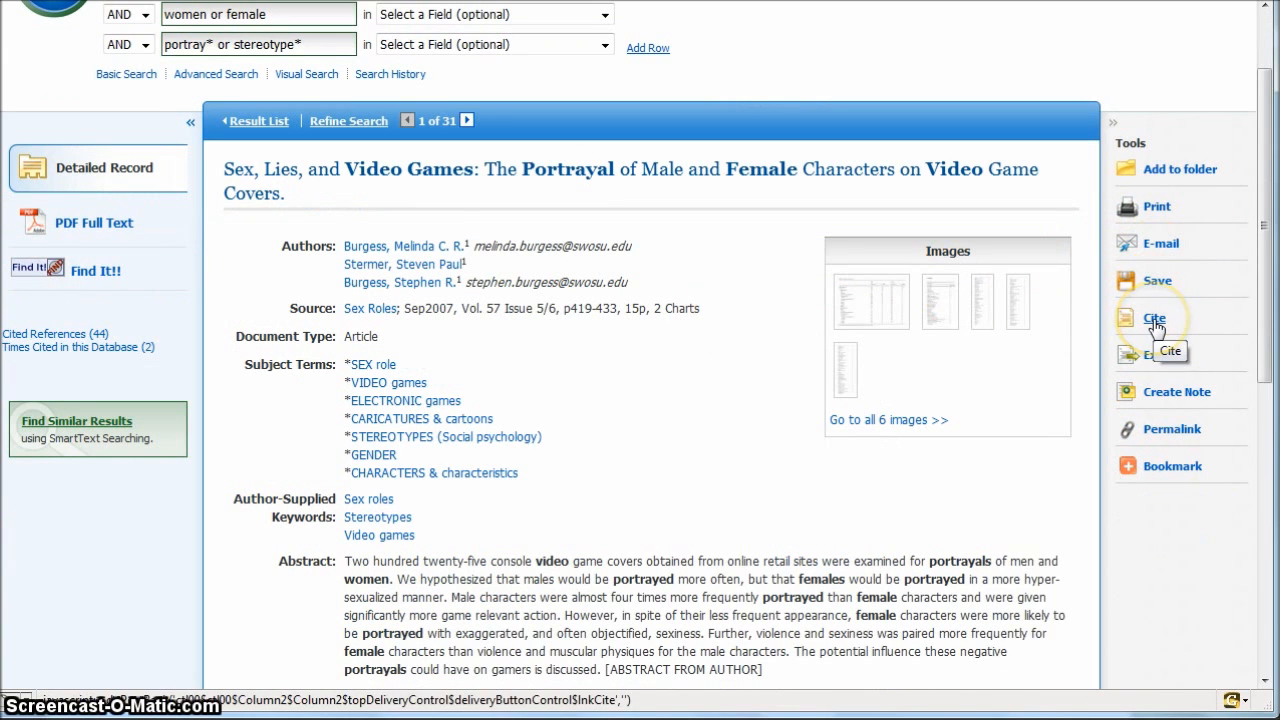
mouse_move(1157, 206)
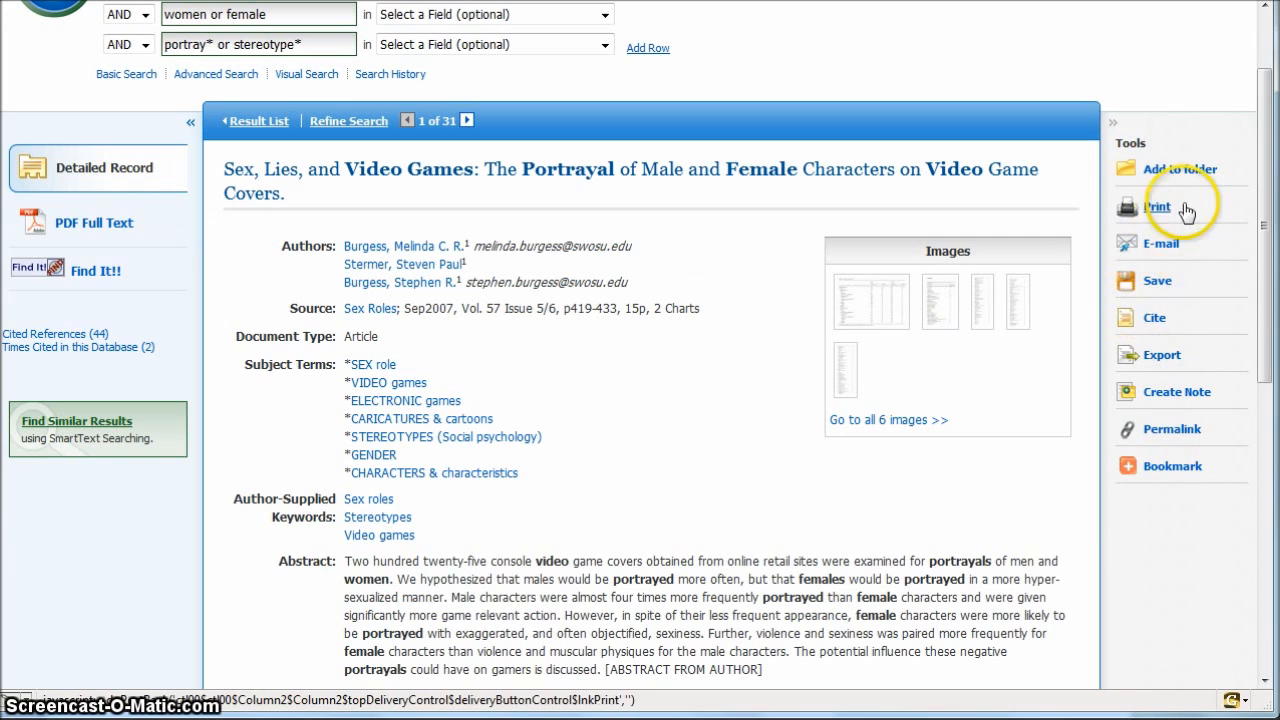
Step: Open the detailed record for the first result, 'Sex, Lies, and Video Games'
left_click(1156, 206)
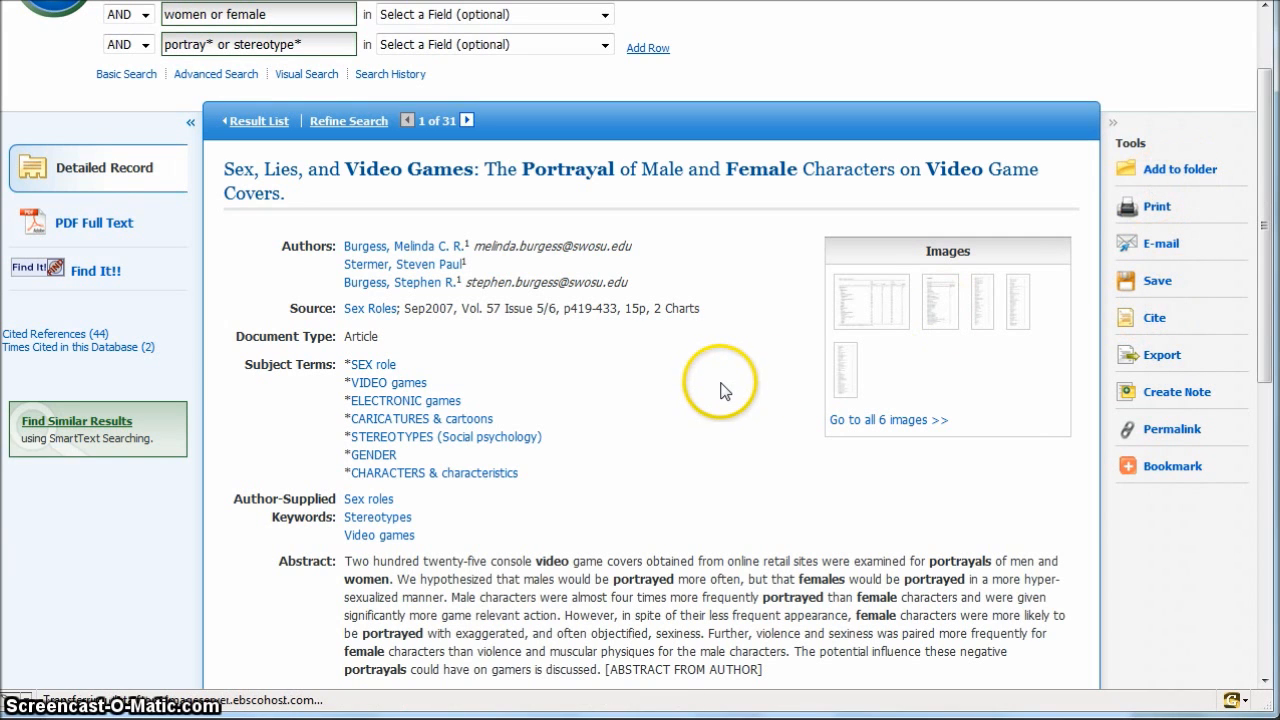
mouse_move(725, 383)
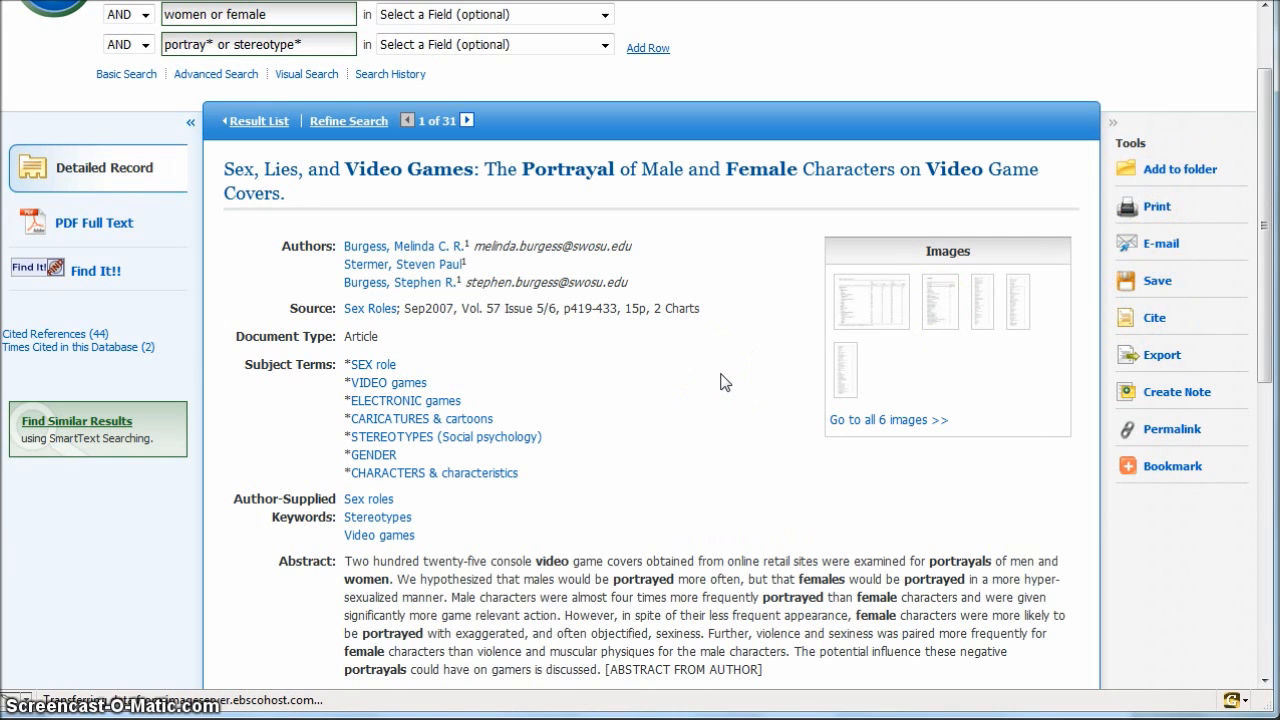
scroll("down", 3)
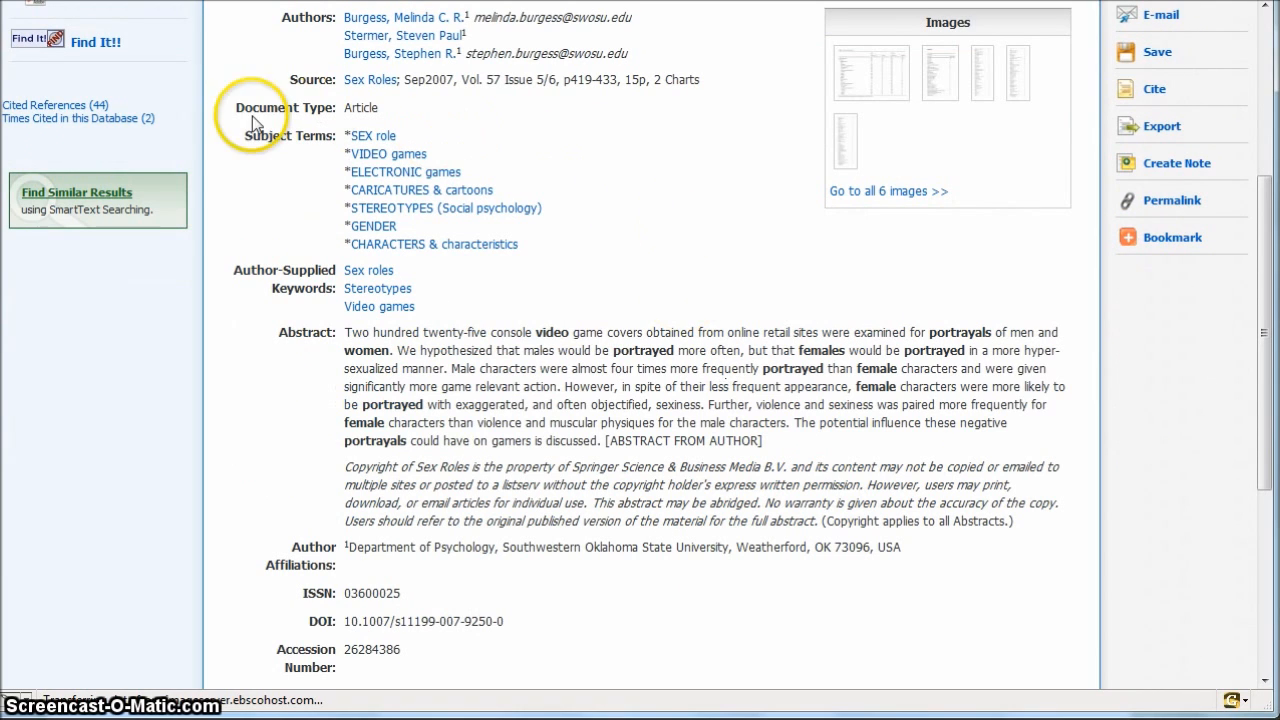
mouse_move(283, 360)
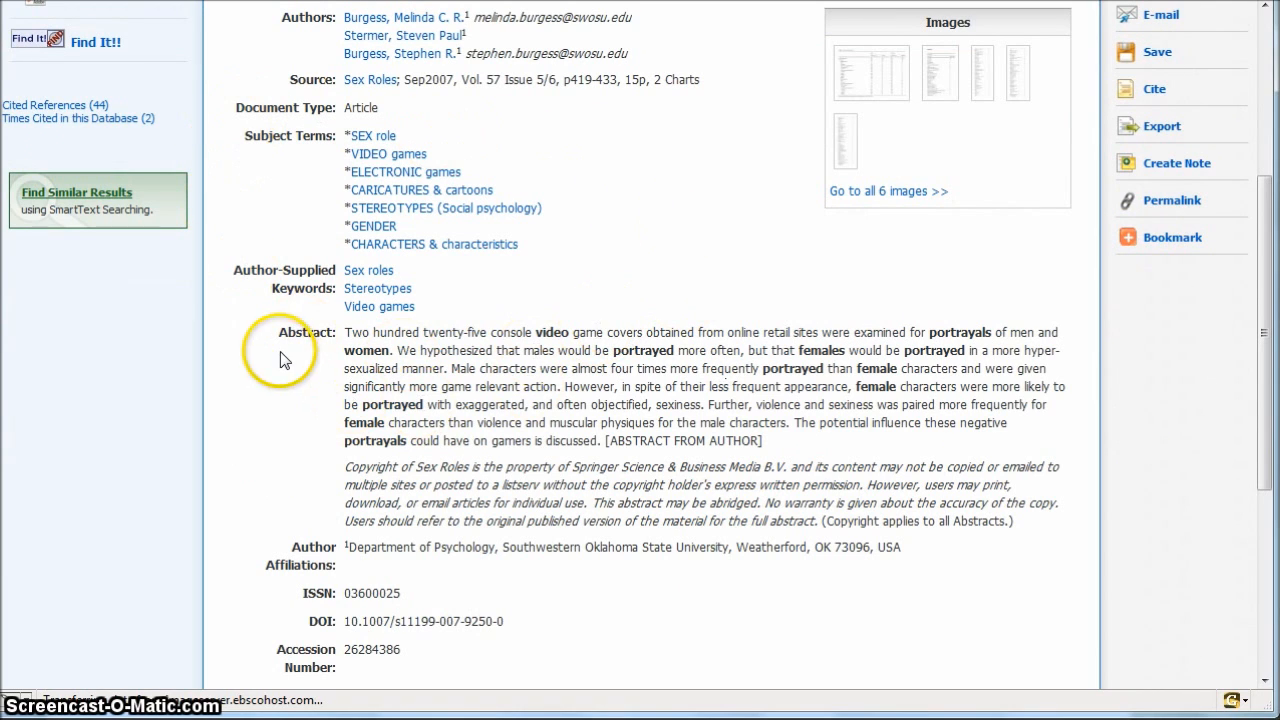
mouse_move(337, 330)
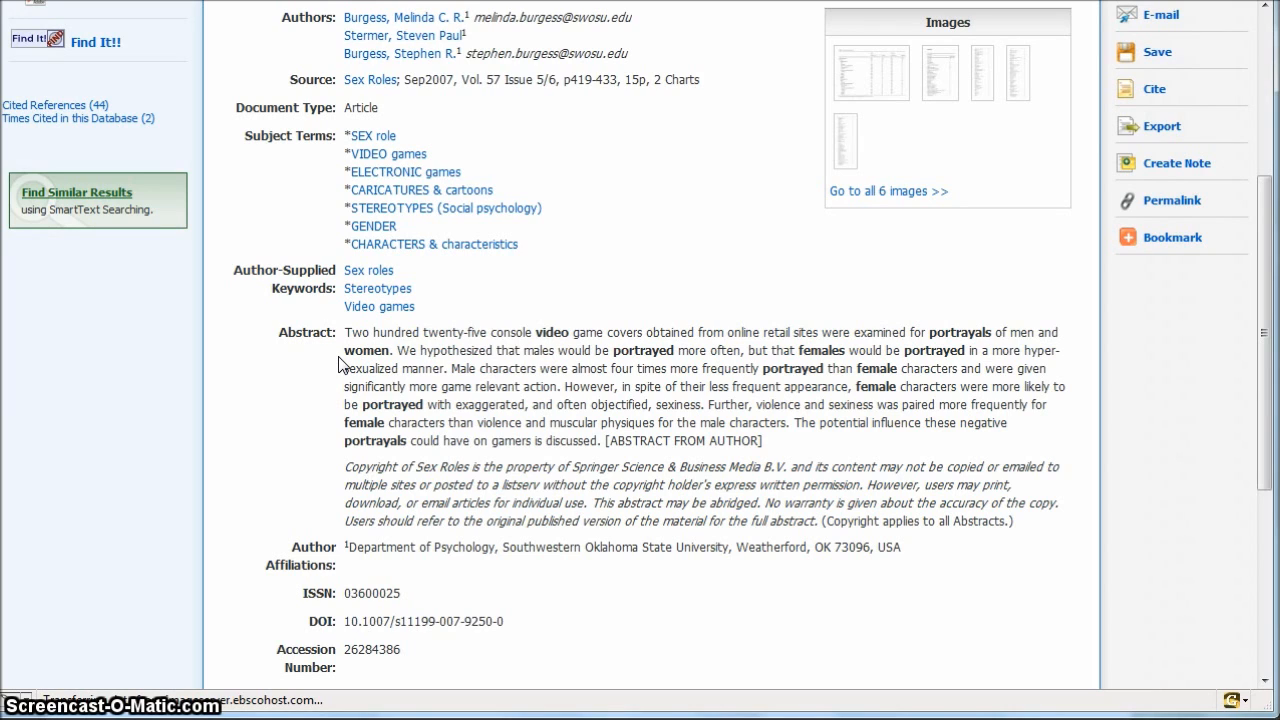
mouse_move(811, 453)
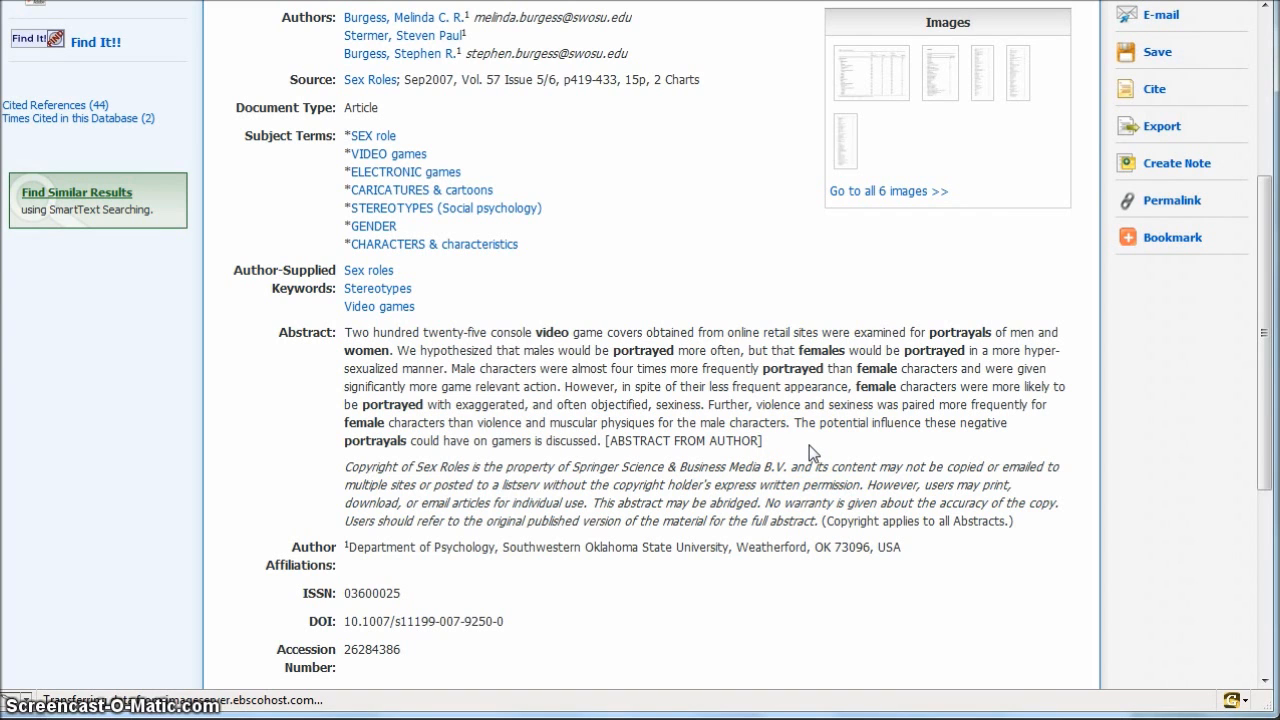
scroll("up", 3)
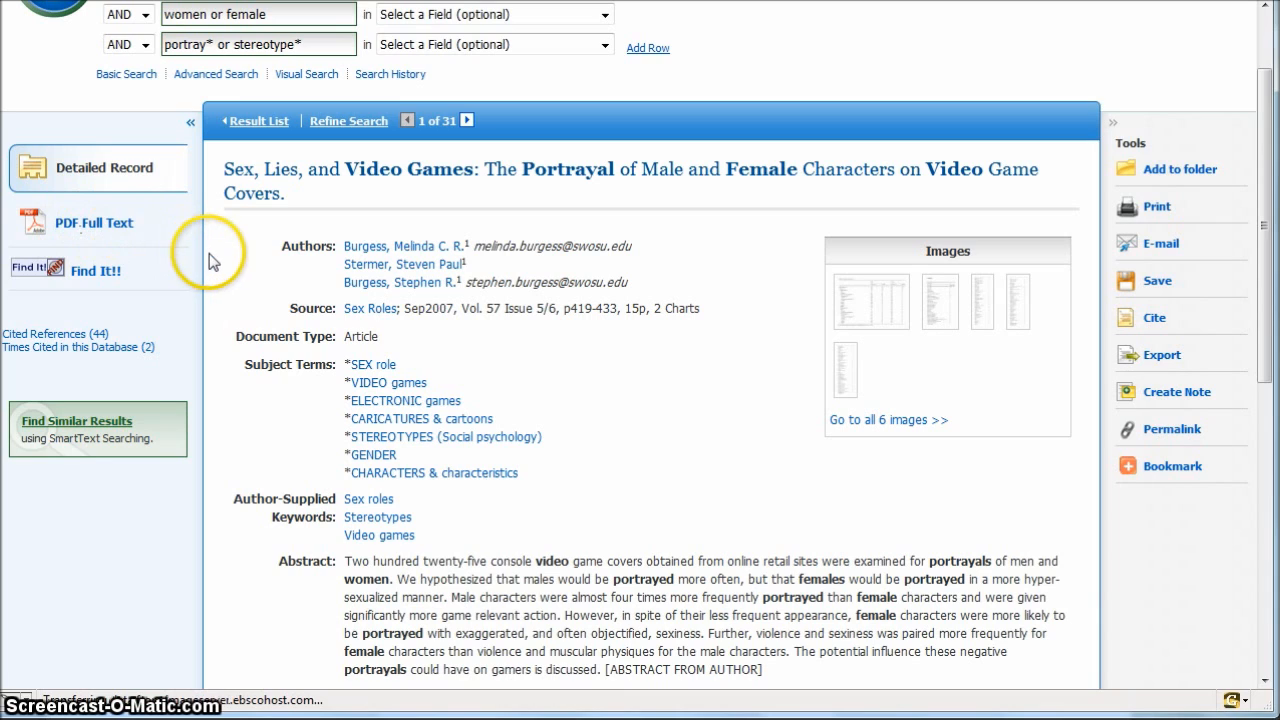
mouse_move(85, 280)
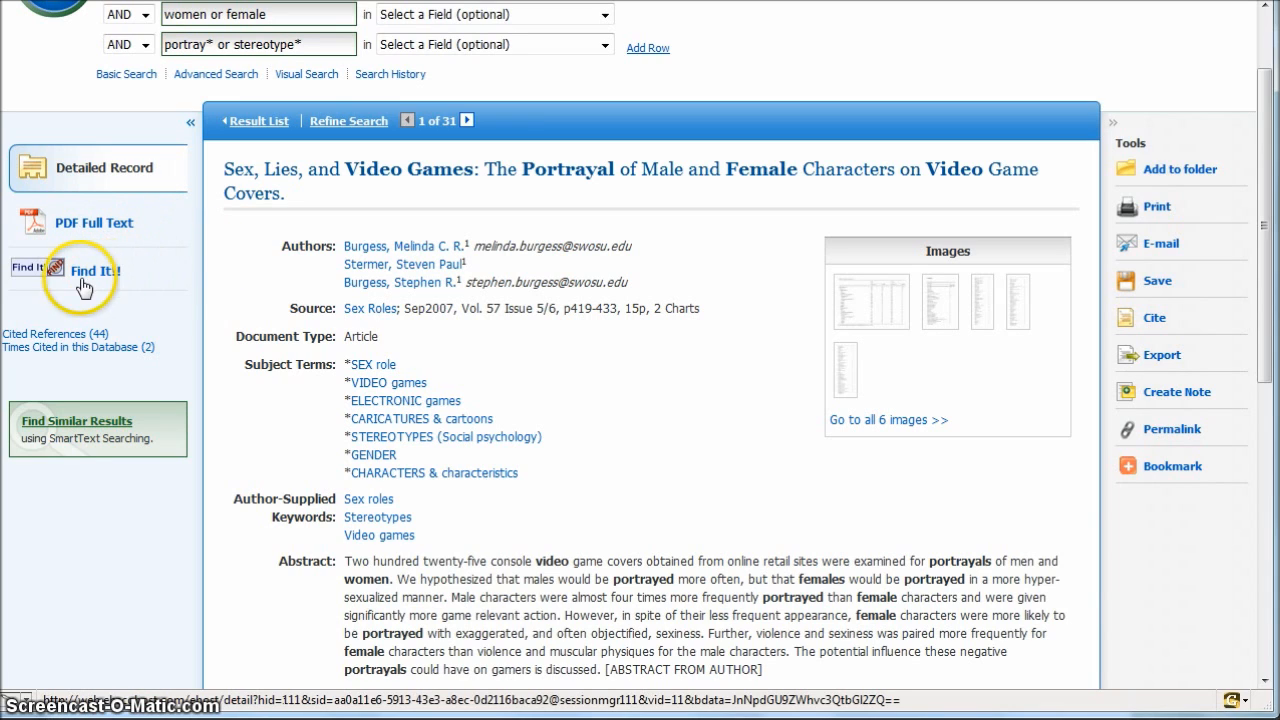
mouse_move(95, 275)
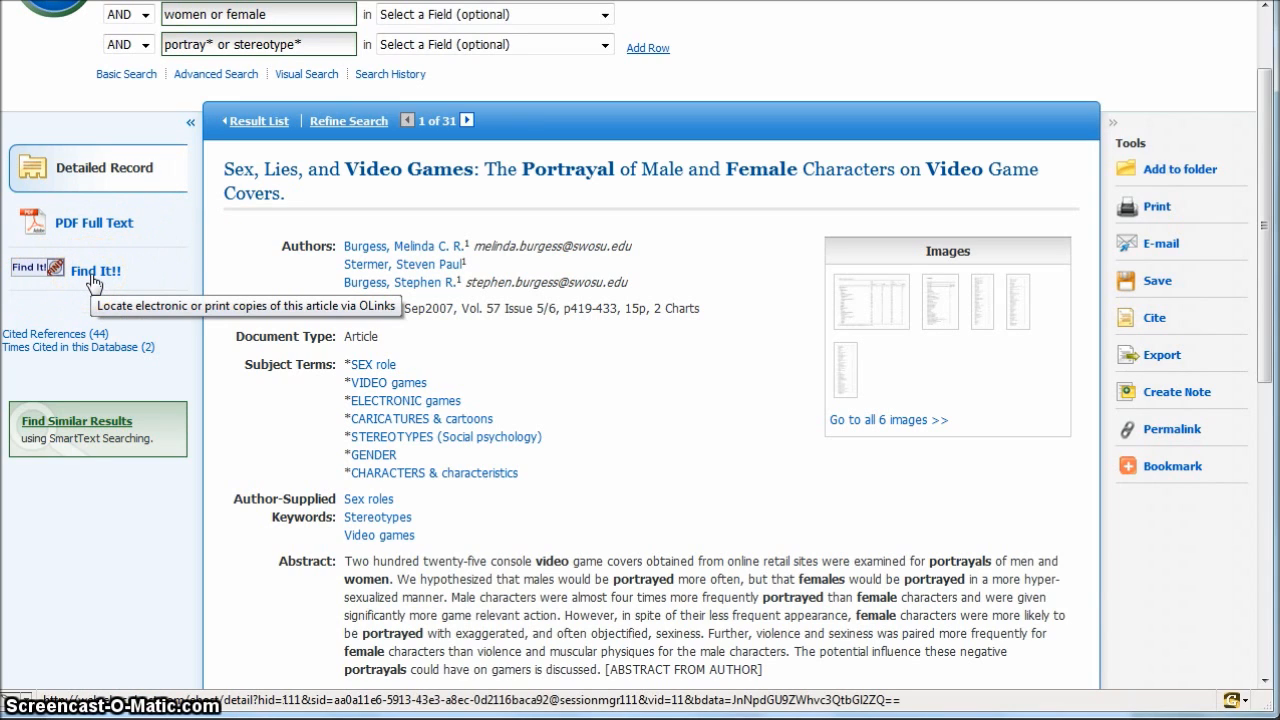